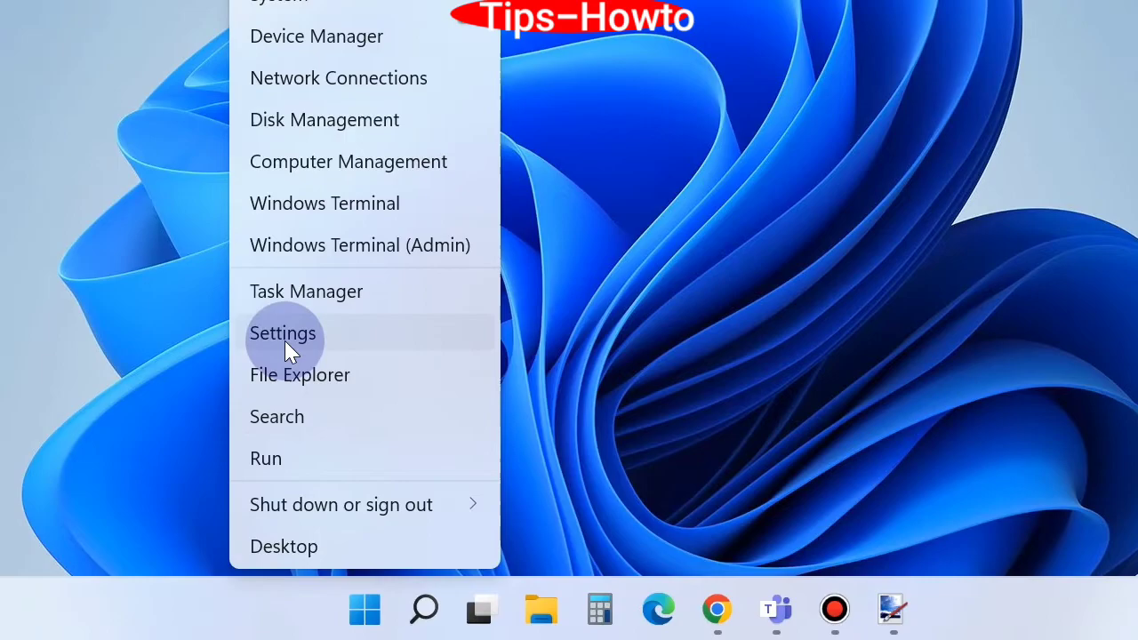
Step: Reach Apps & features in Settings and scroll the installed apps to Microsoft Teams
{"action": "left_click", "coordinate": [282, 332]}
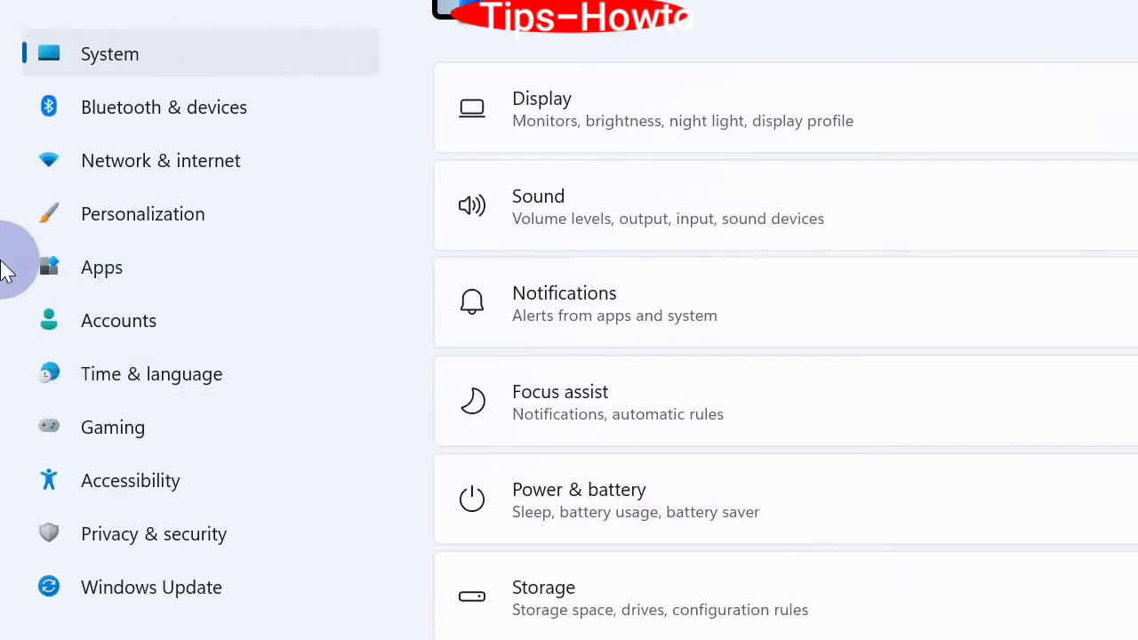
{"action": "scroll", "scroll_direction": "up", "scroll_amount": 3}
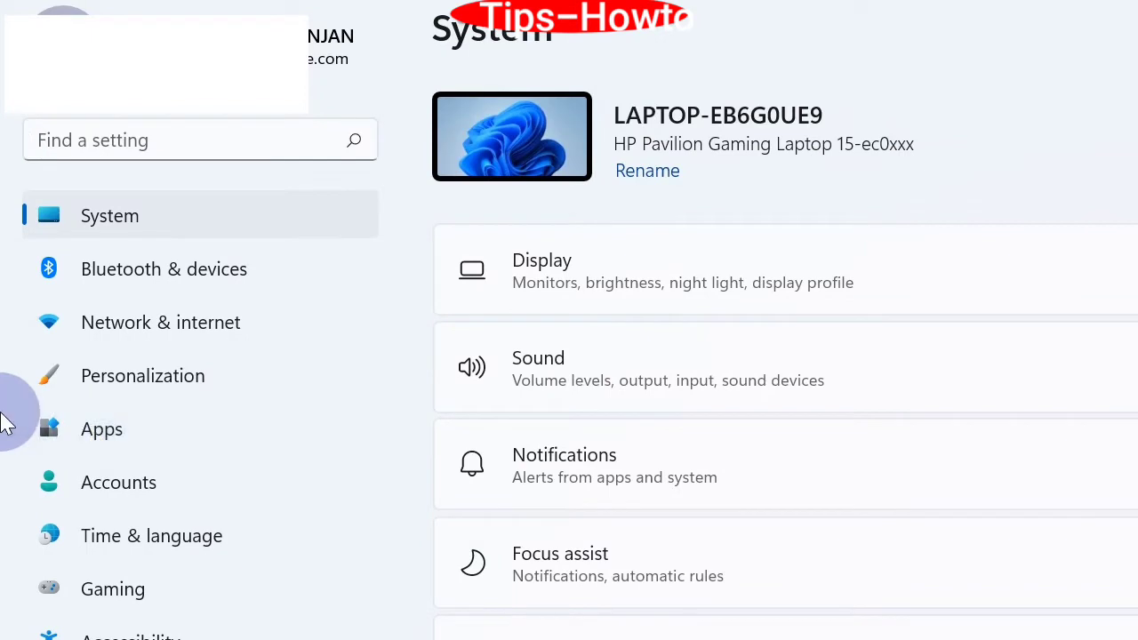
{"action": "left_click", "coordinate": [101, 429]}
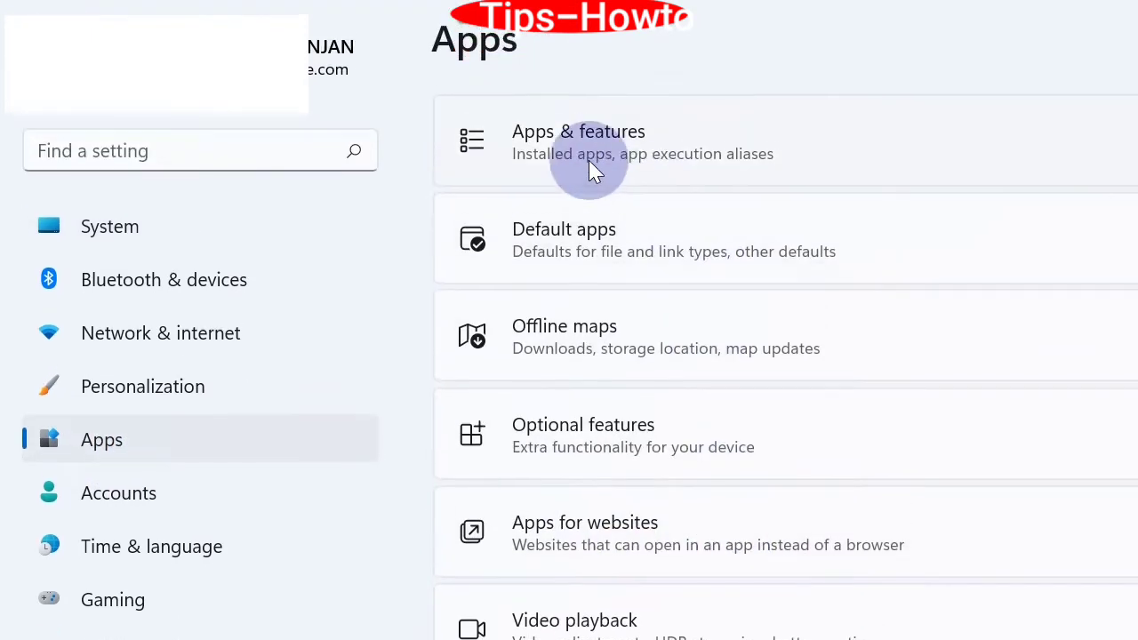
{"action": "left_click", "coordinate": [589, 169]}
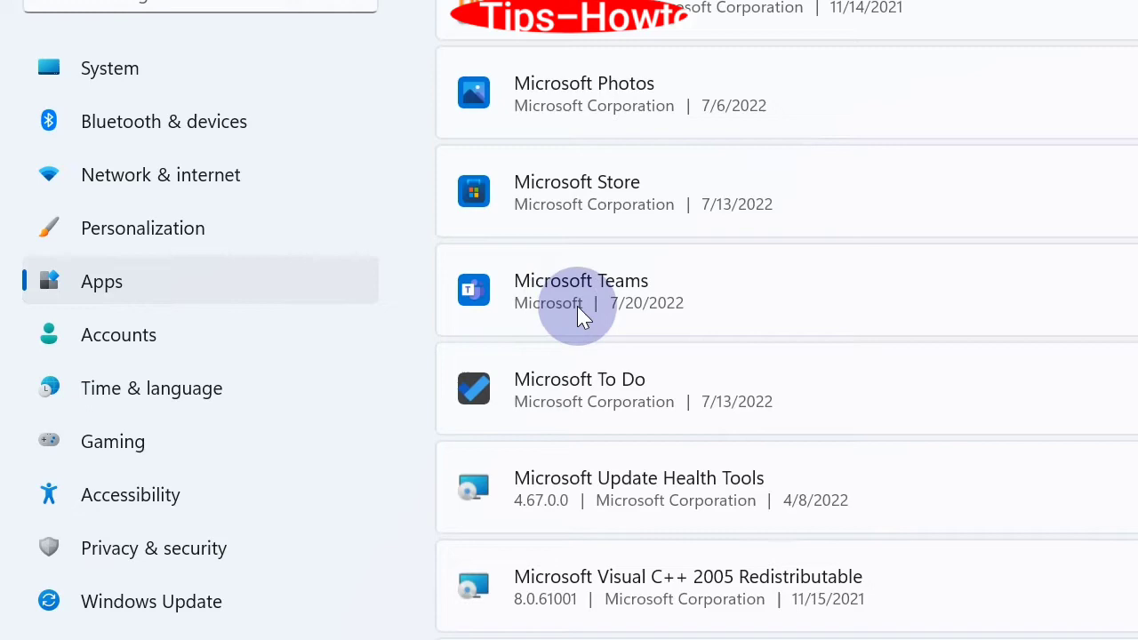
{"action": "left_click", "coordinate": [1049, 22]}
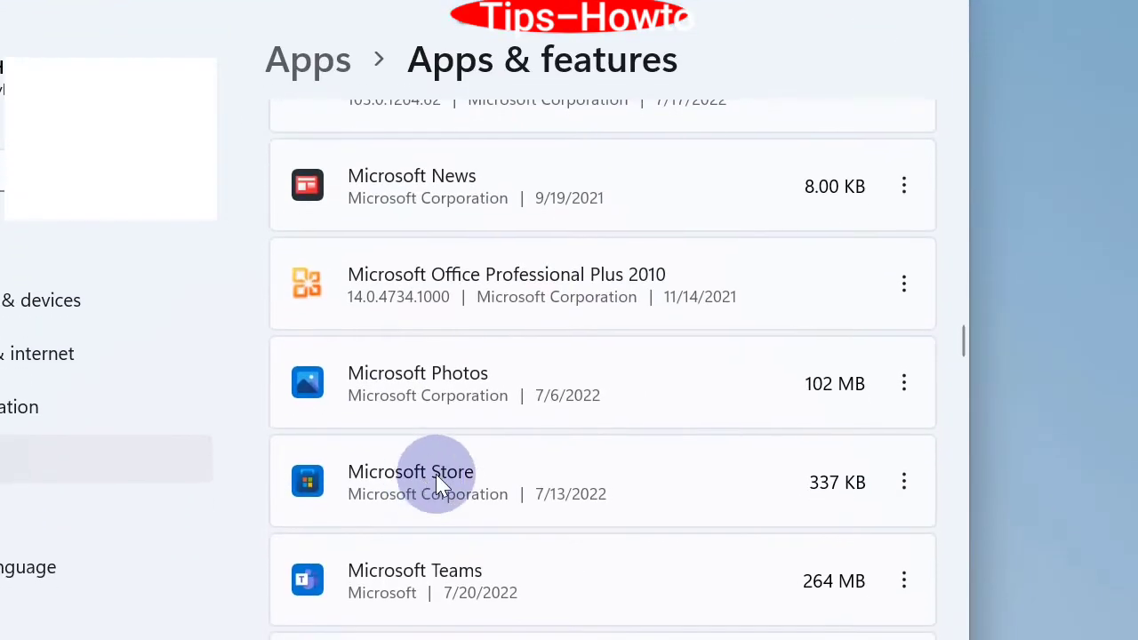
{"action": "scroll", "scroll_direction": "down", "scroll_amount": 3}
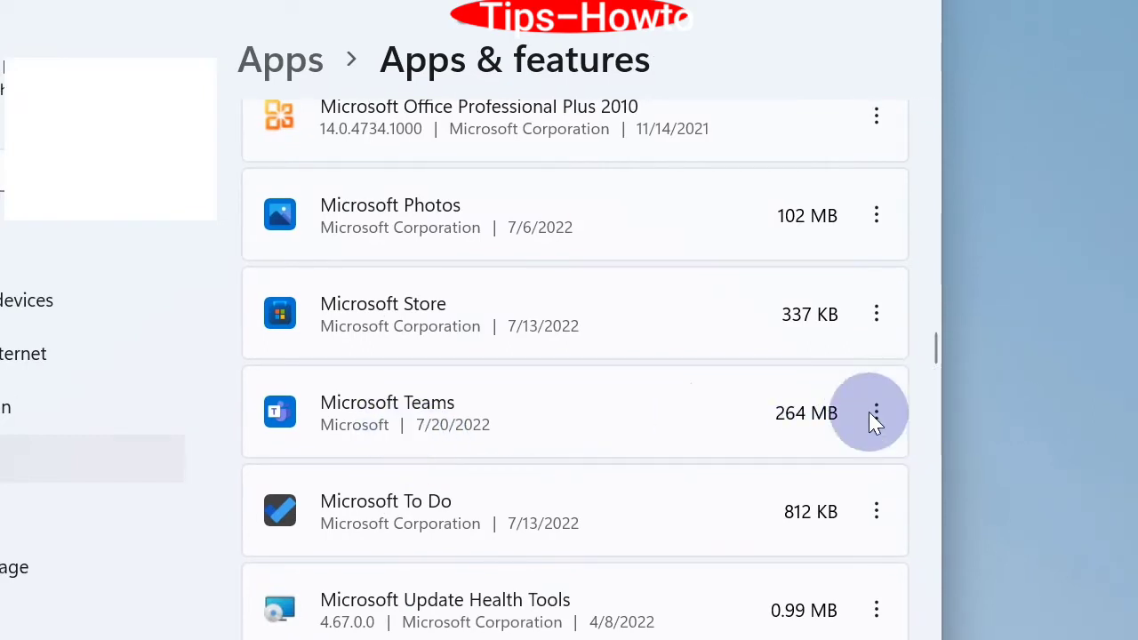
Step: Go into Microsoft Teams' Advanced options and scroll to the Reset section with Repair and Reset
{"action": "left_click", "coordinate": [875, 412]}
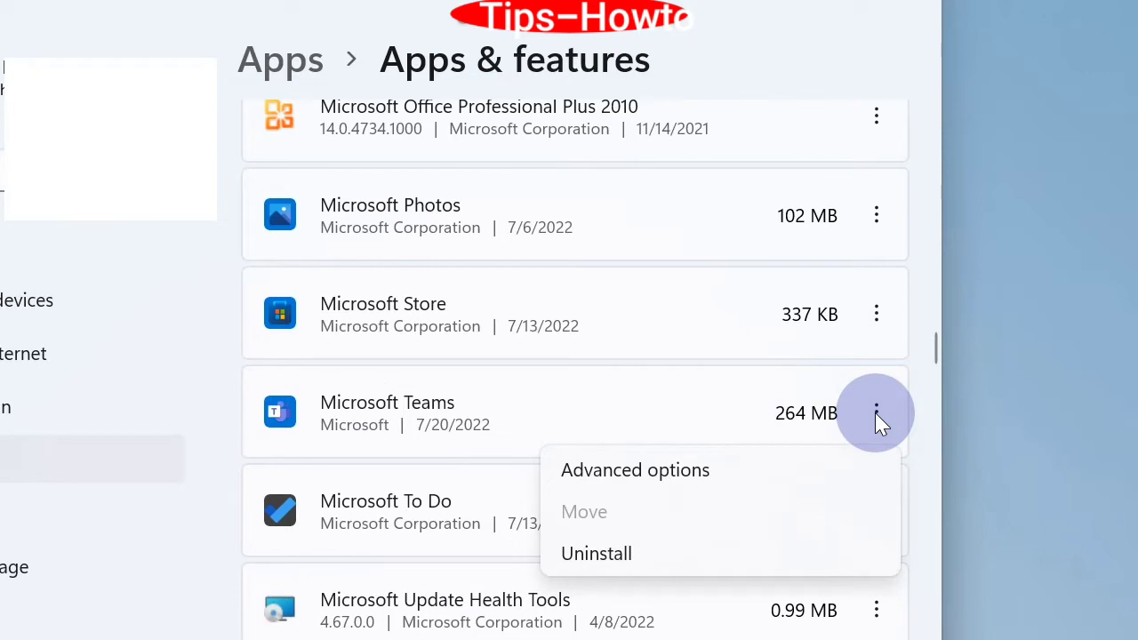
{"action": "mouse_move", "coordinate": [658, 481]}
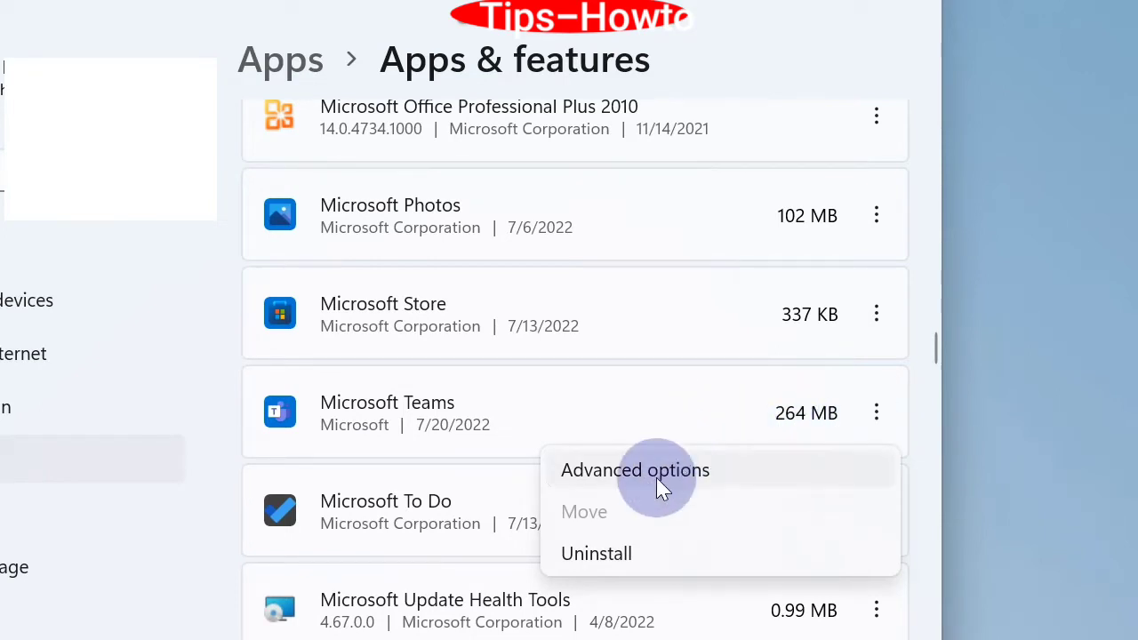
{"action": "left_click", "coordinate": [635, 470]}
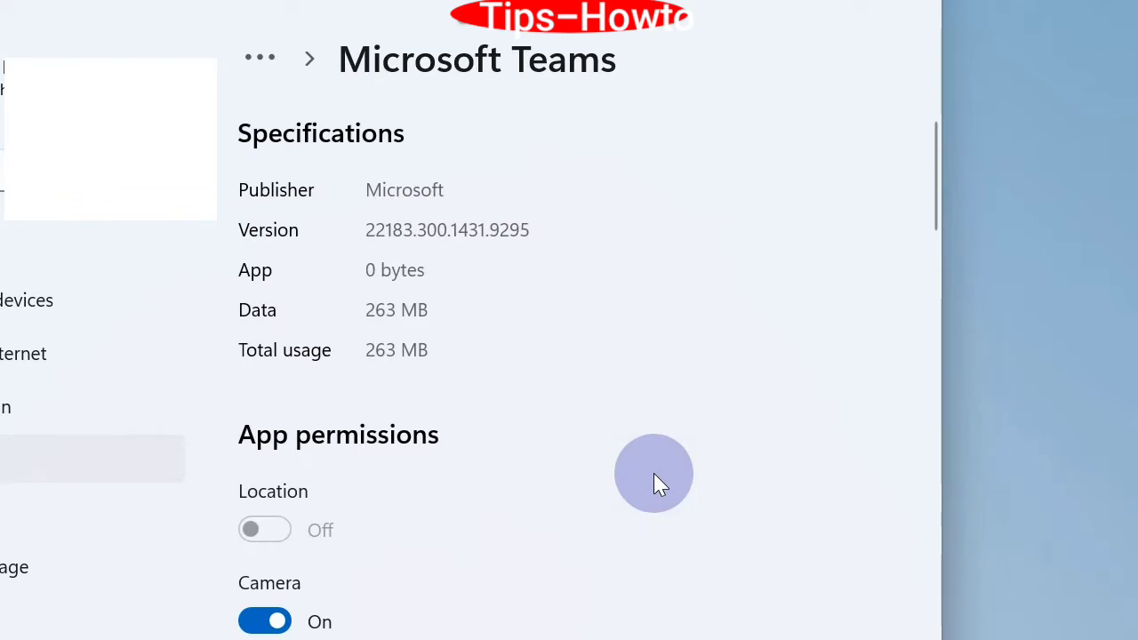
{"action": "scroll", "scroll_direction": "down", "scroll_amount": 3}
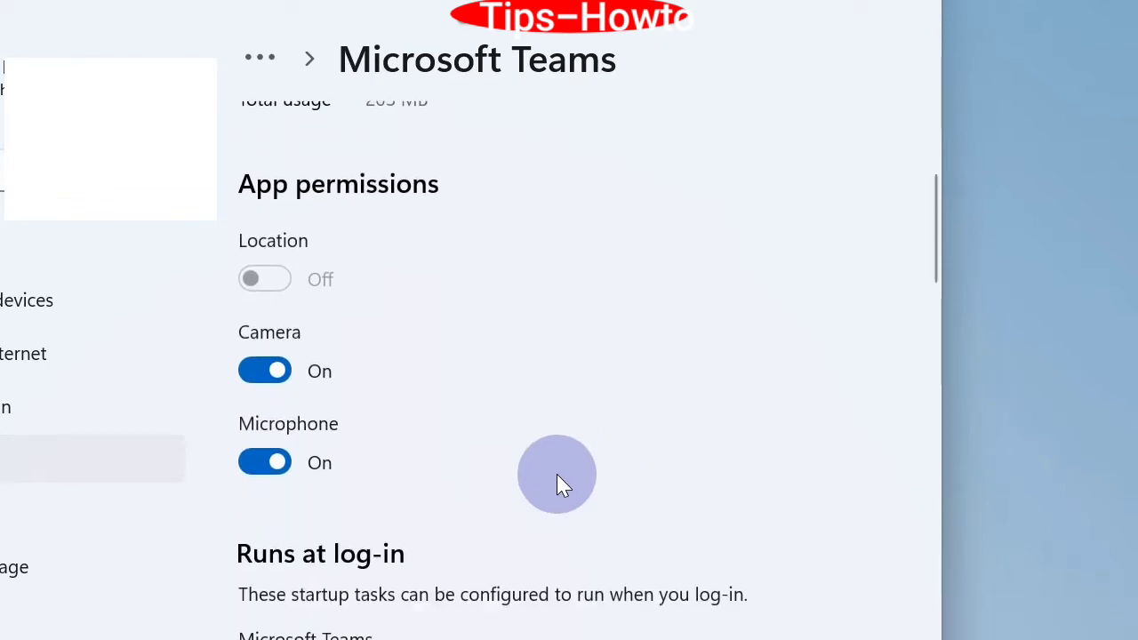
{"action": "scroll", "scroll_direction": "down", "scroll_amount": 3}
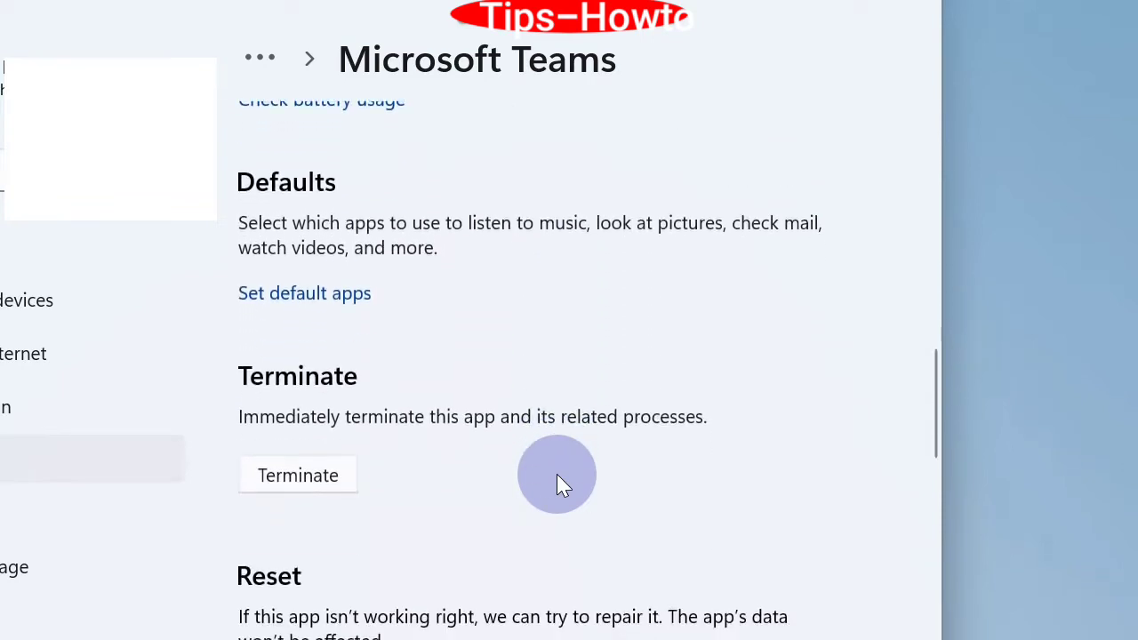
{"action": "scroll", "scroll_direction": "down", "scroll_amount": 3}
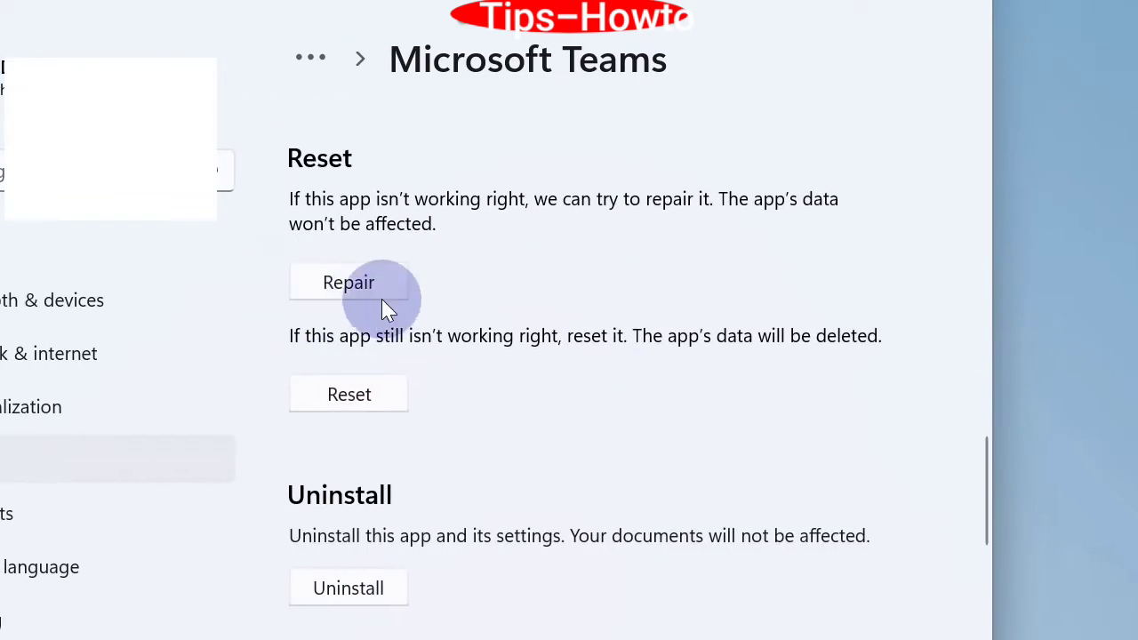
{"action": "mouse_move", "coordinate": [356, 288]}
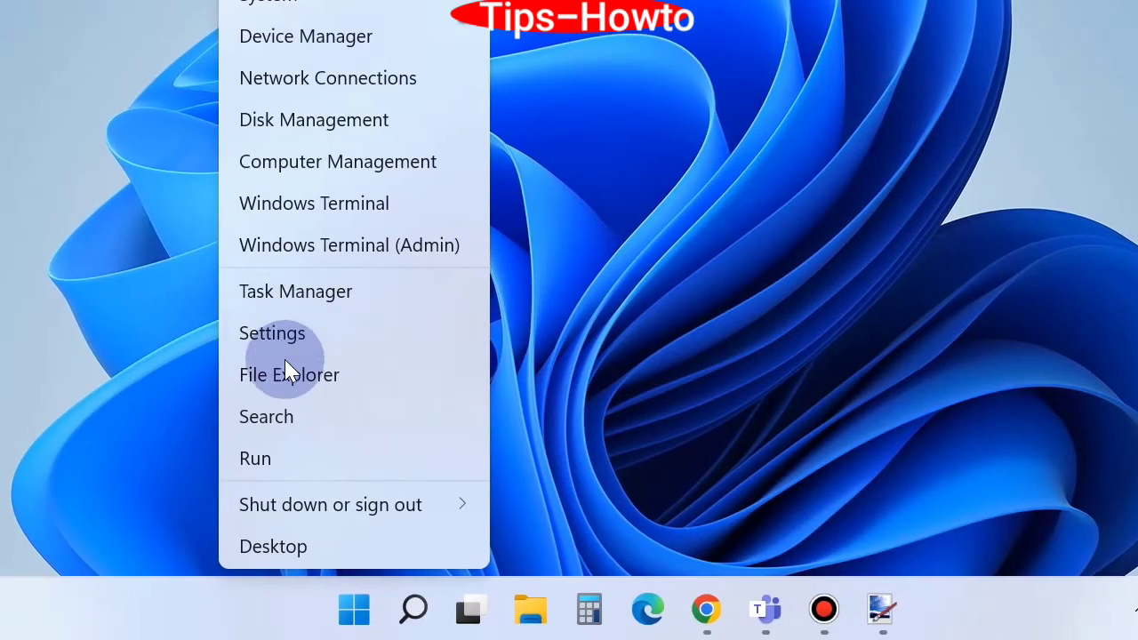
Step: Reopen Settings at Apps & features and scroll the app list back down to Microsoft Teams
{"action": "left_click", "coordinate": [272, 332]}
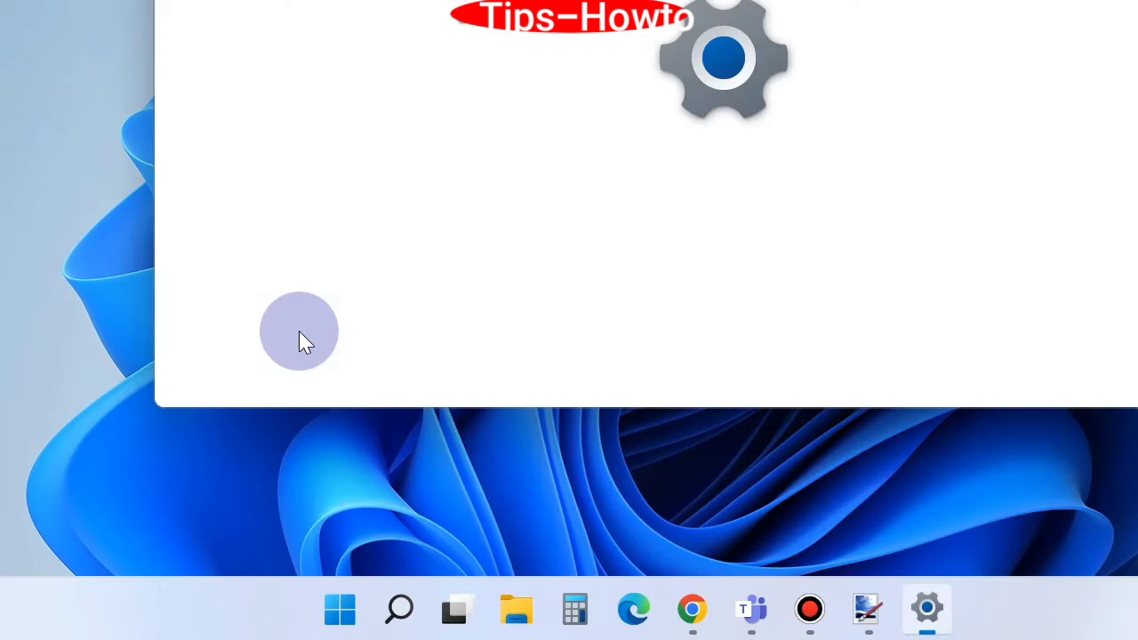
{"action": "left_click", "coordinate": [927, 608]}
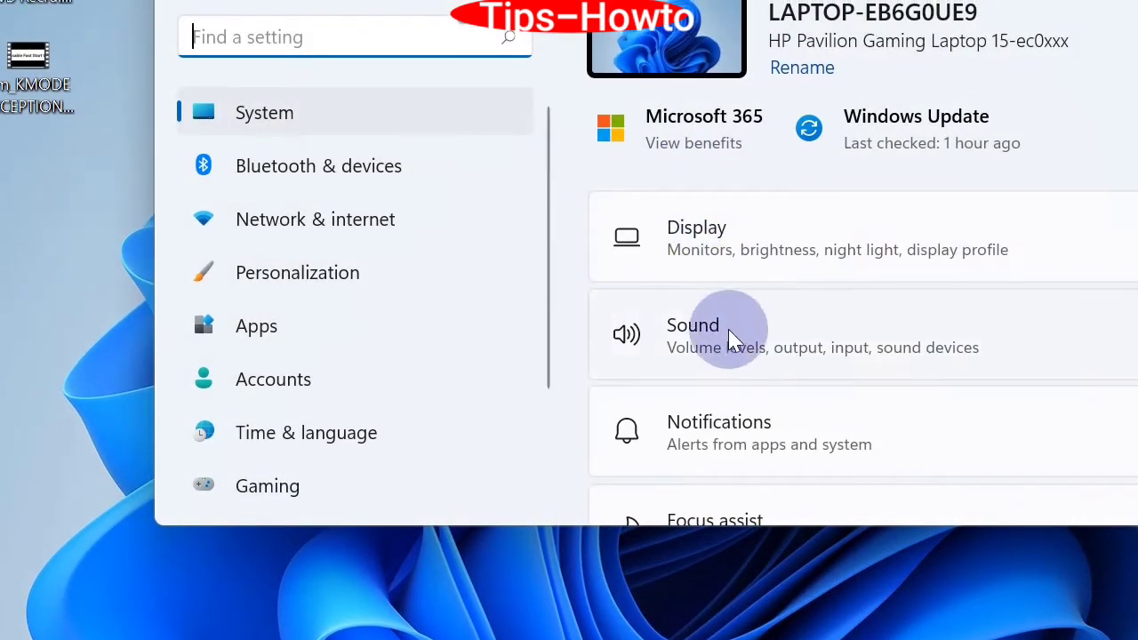
{"action": "left_click", "coordinate": [256, 325]}
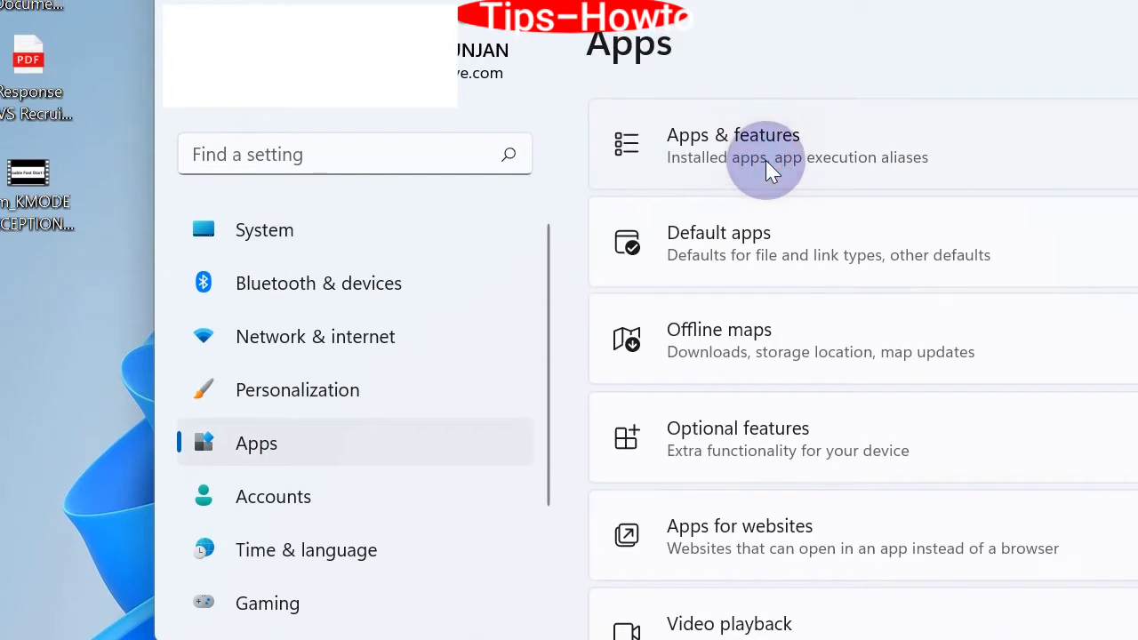
{"action": "left_click", "coordinate": [765, 146]}
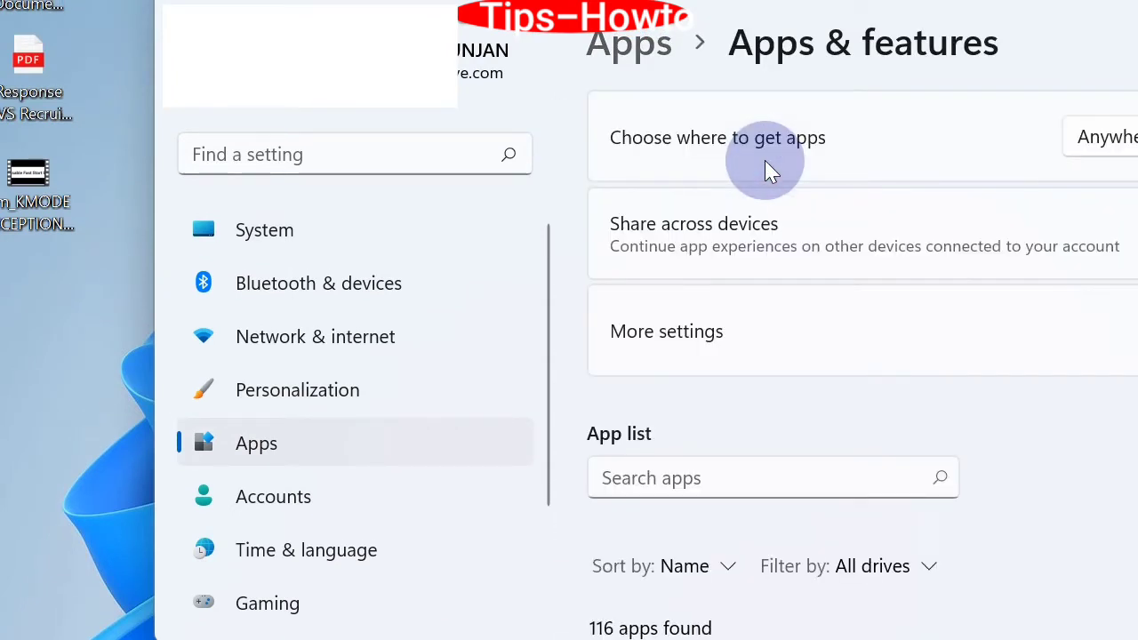
{"action": "left_click", "coordinate": [722, 478]}
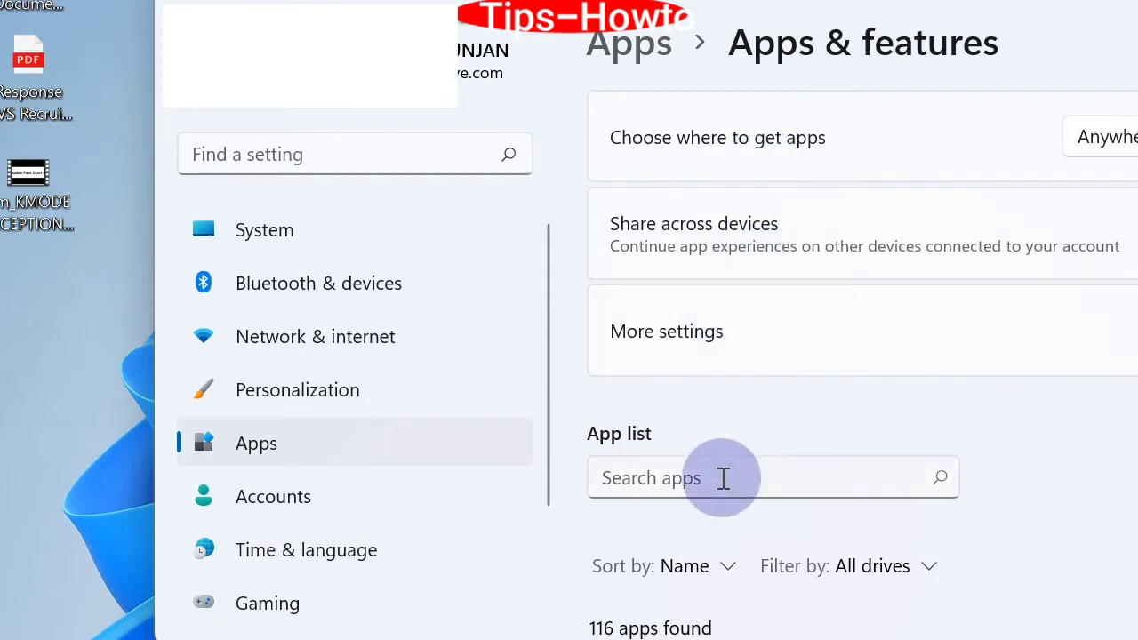
{"action": "scroll", "scroll_direction": "down", "scroll_amount": 3}
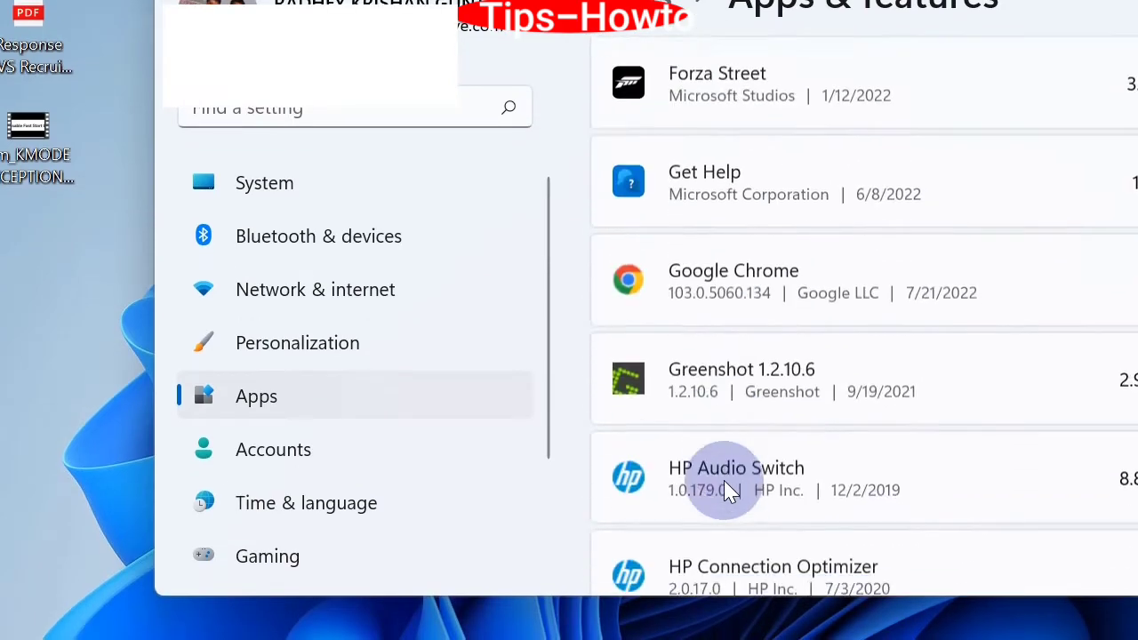
{"action": "scroll", "scroll_direction": "down", "scroll_amount": 3}
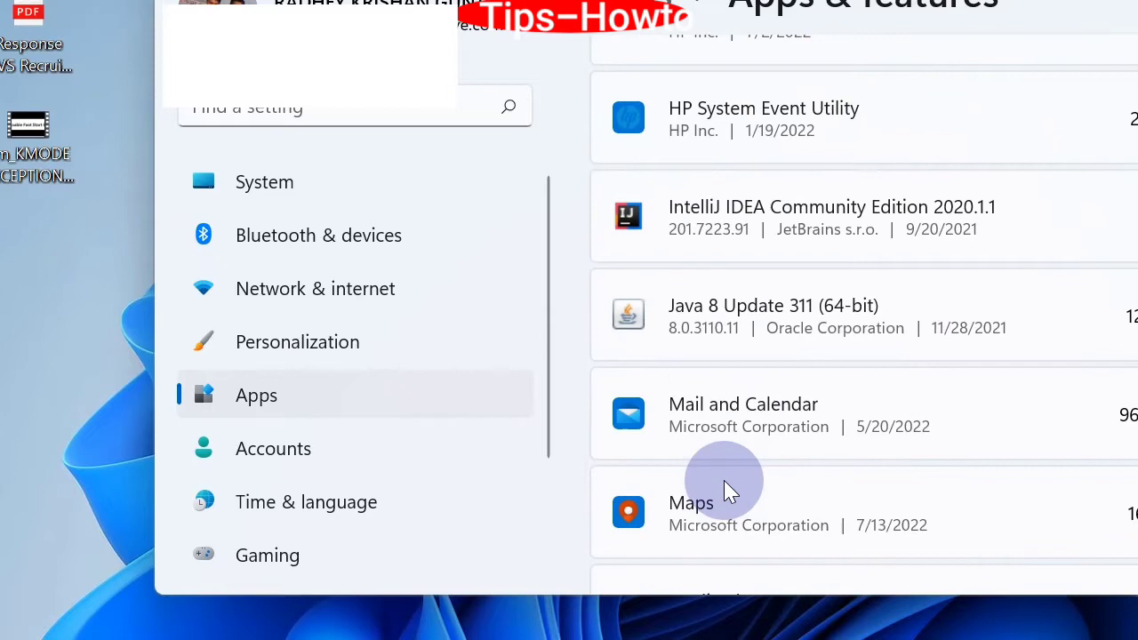
{"action": "scroll", "scroll_direction": "down", "scroll_amount": 3}
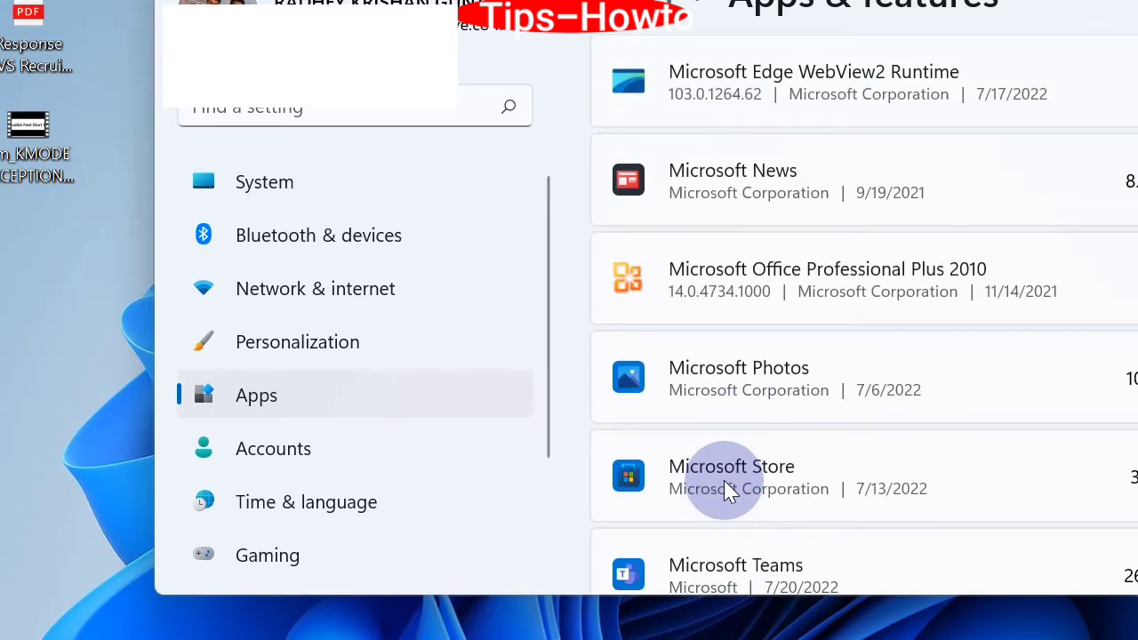
{"action": "scroll", "scroll_direction": "down", "scroll_amount": 3}
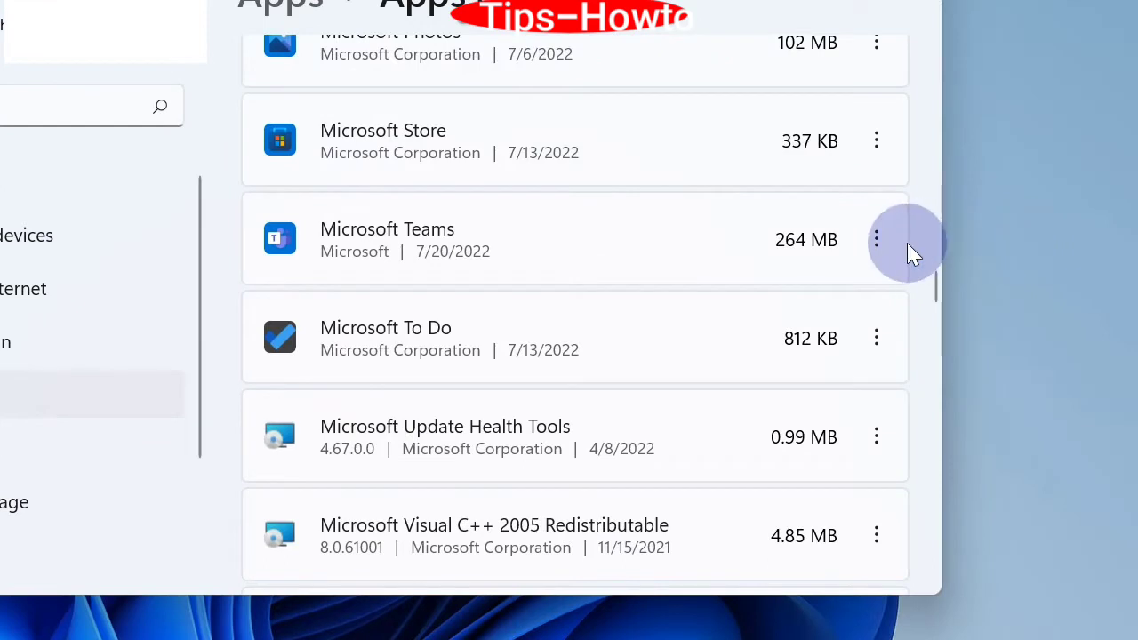
{"action": "mouse_move", "coordinate": [879, 245]}
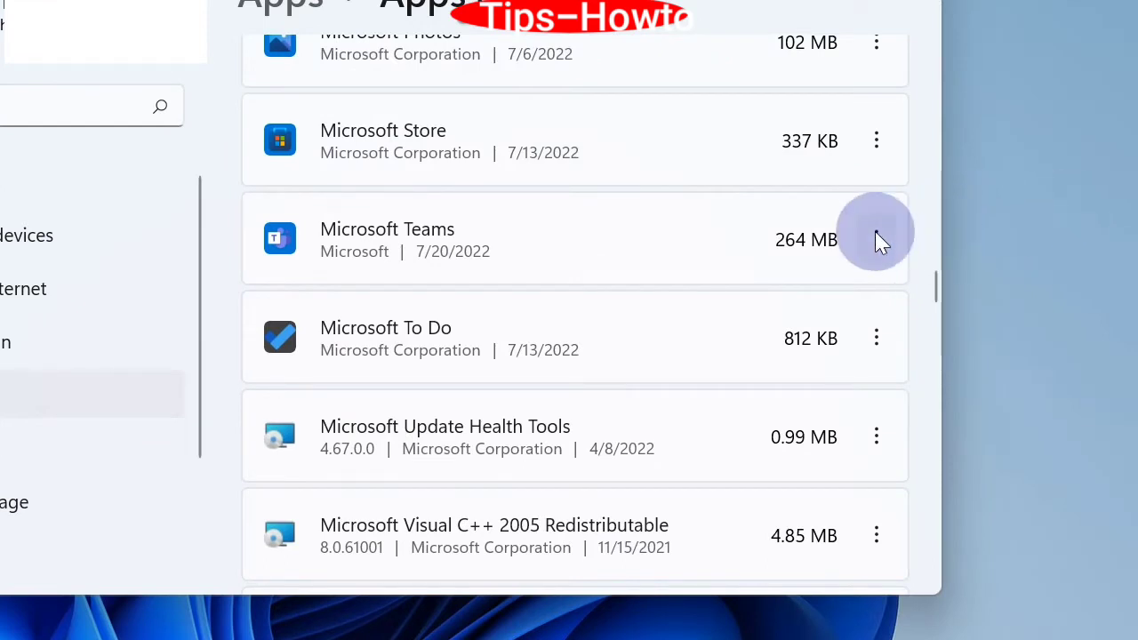
Step: From Teams' Advanced options, scroll down and choose Uninstall
{"action": "left_click", "coordinate": [875, 239]}
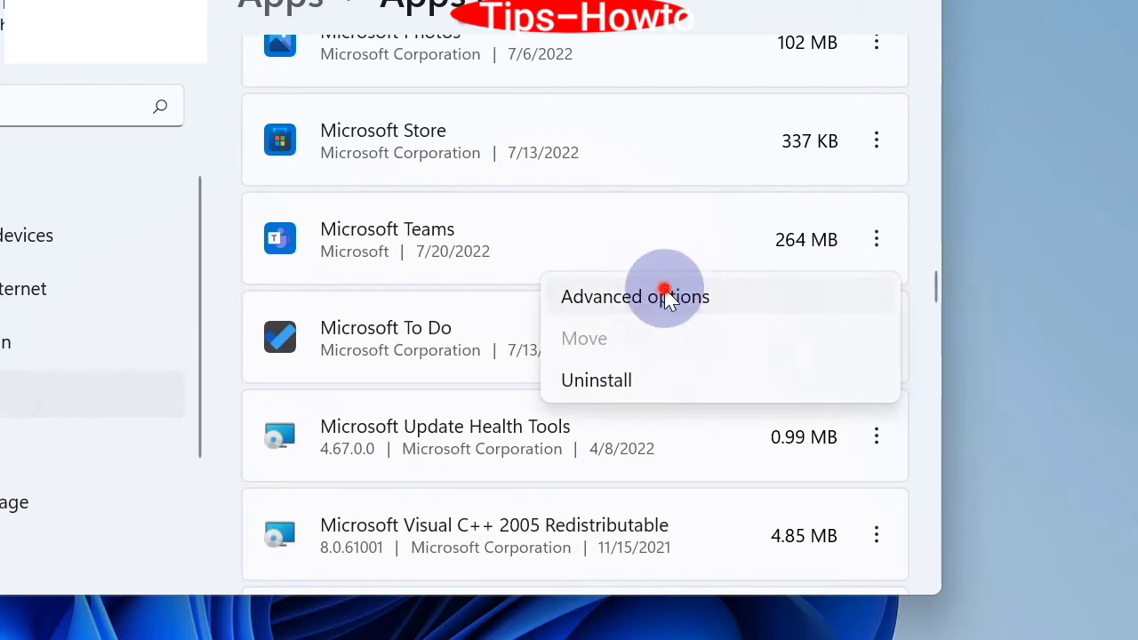
{"action": "left_click", "coordinate": [634, 295]}
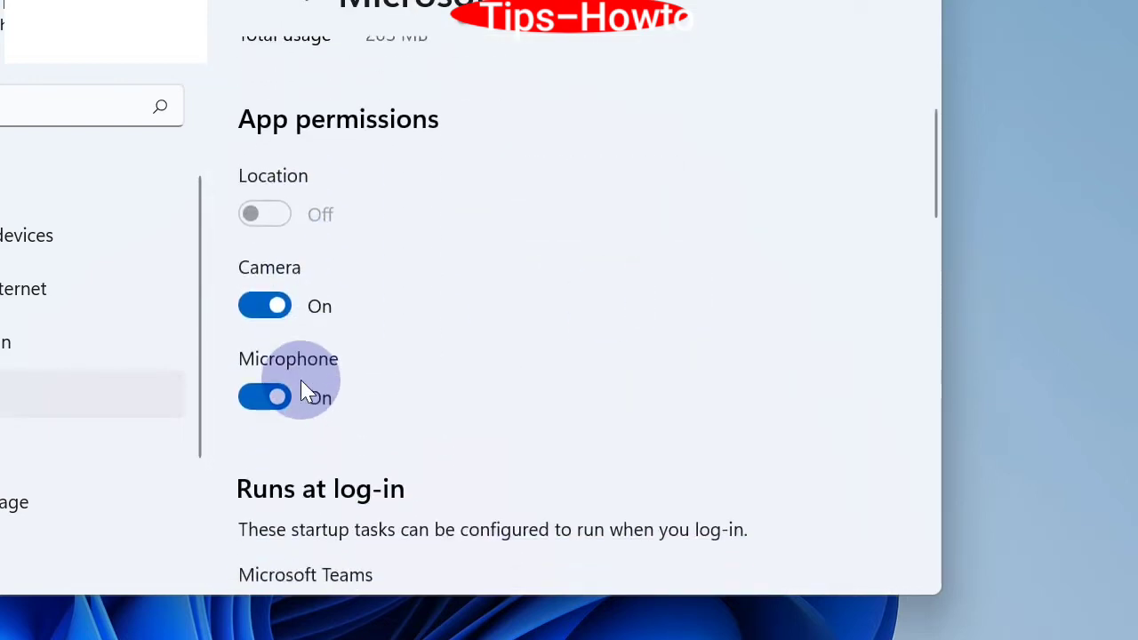
{"action": "scroll", "scroll_direction": "down", "scroll_amount": 3}
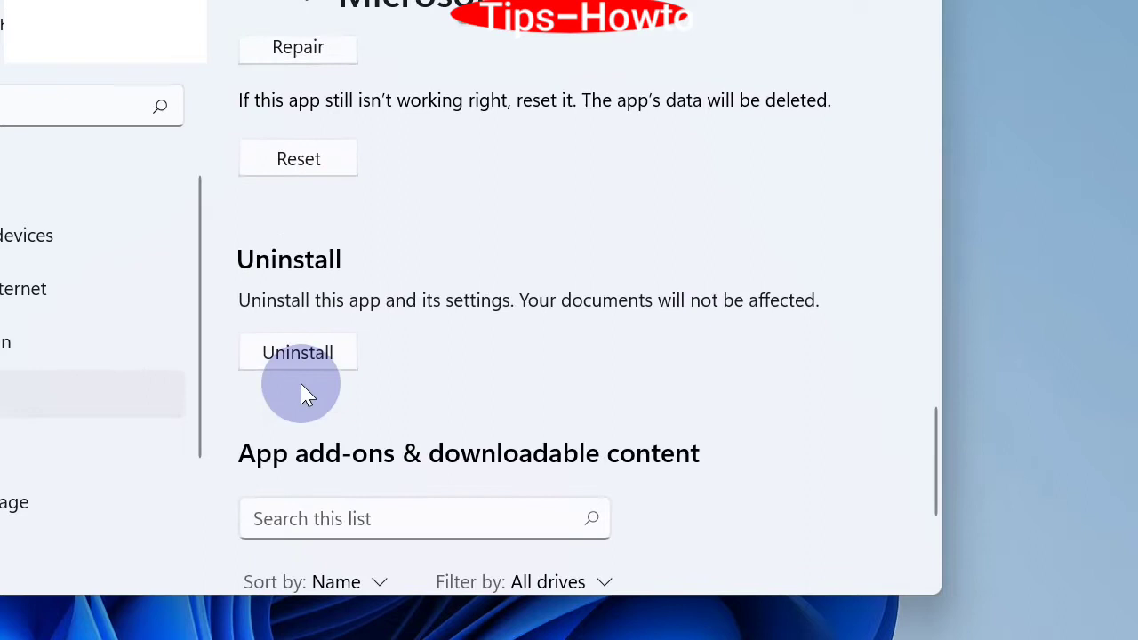
{"action": "scroll", "scroll_direction": "down", "scroll_amount": 3}
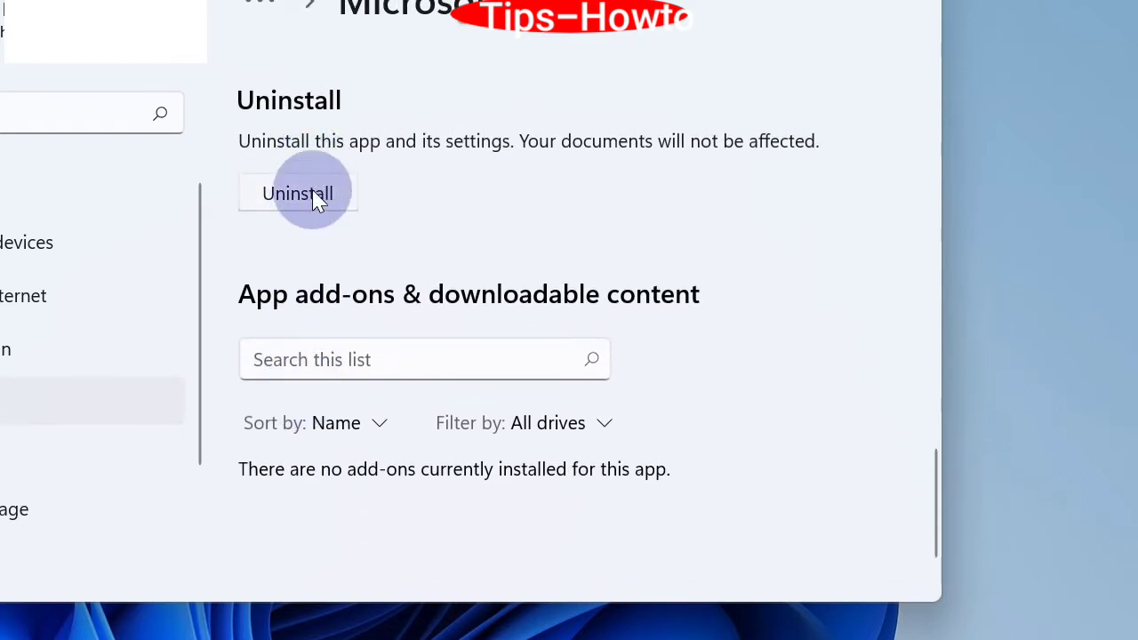
{"action": "left_click", "coordinate": [297, 192]}
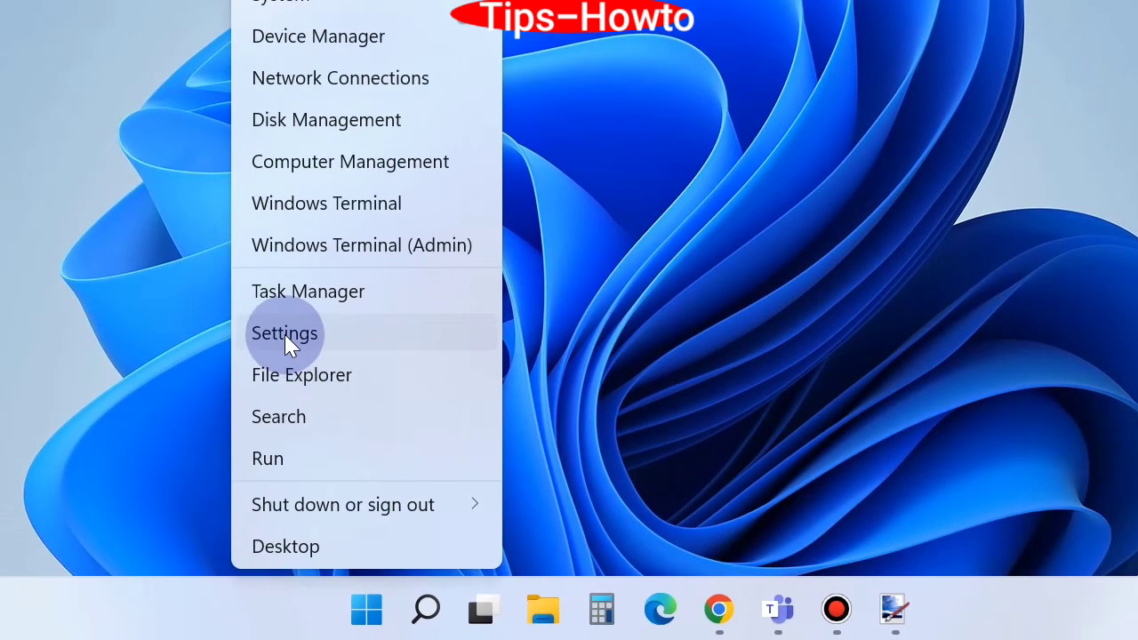
Step: Reach Accounts > Family & other users in Settings
{"action": "left_click", "coordinate": [284, 334]}
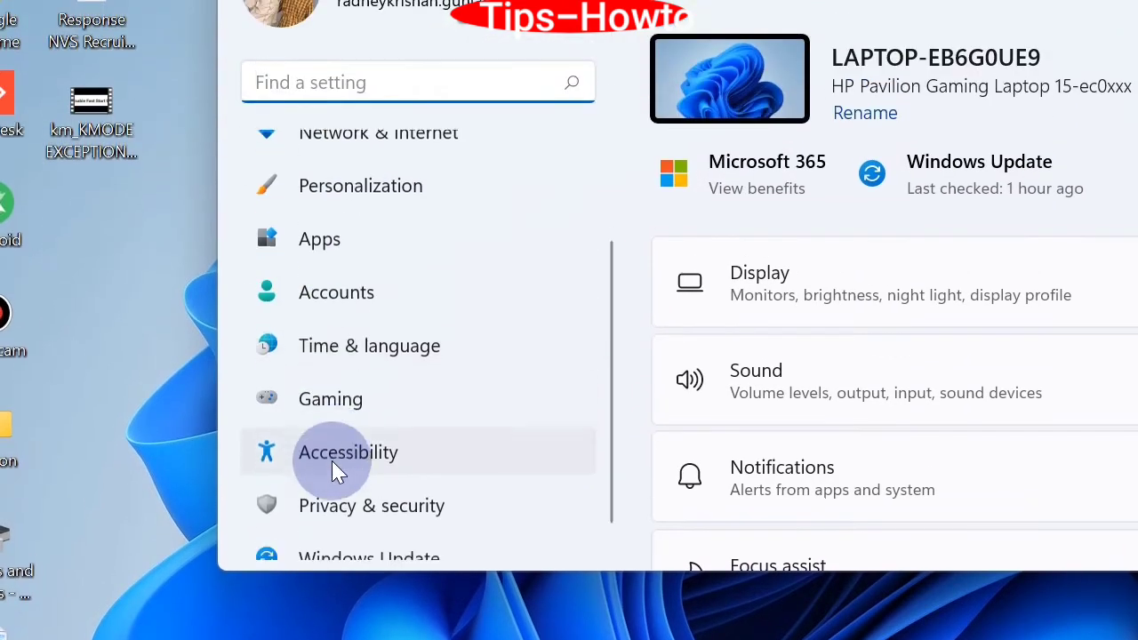
{"action": "left_click", "coordinate": [336, 292]}
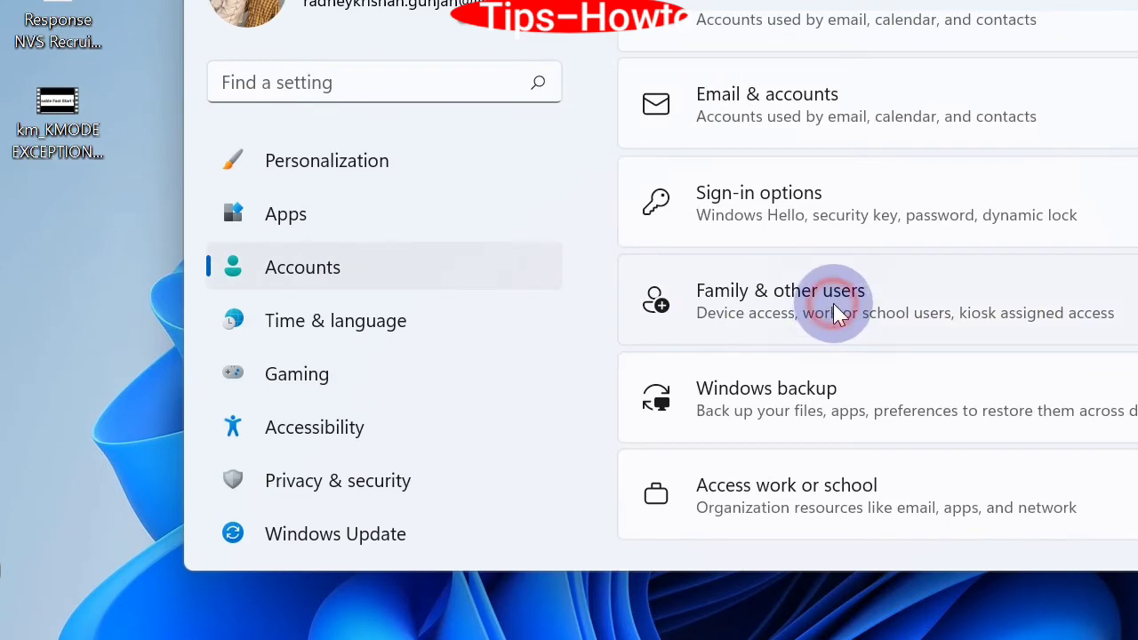
{"action": "left_click", "coordinate": [834, 300]}
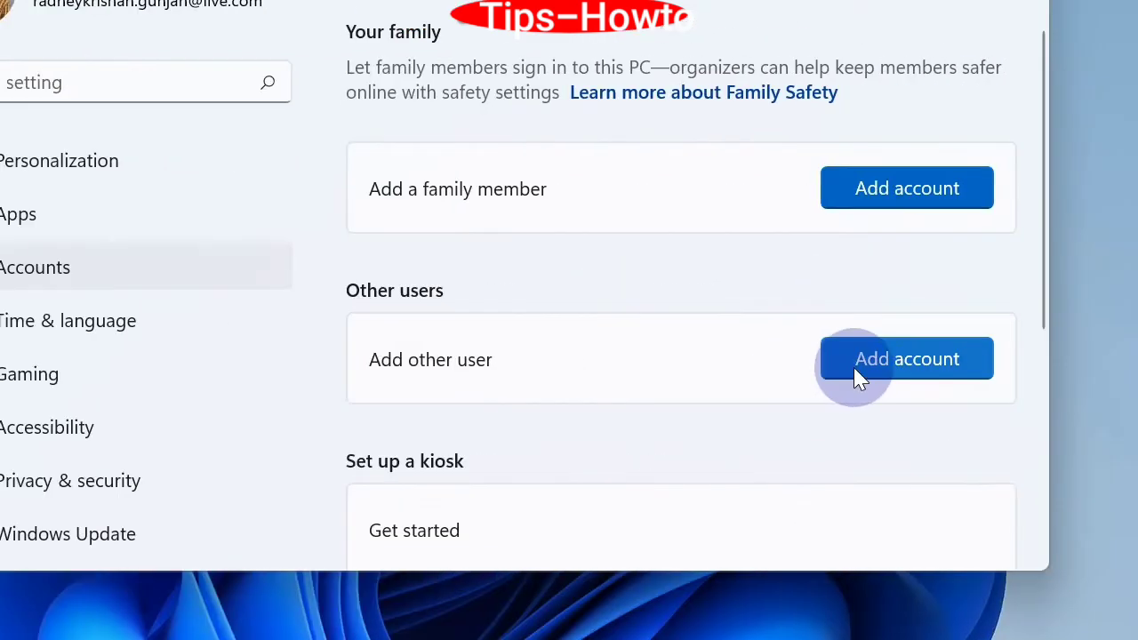
Step: Add another user account and choose 'I don't have this person's sign-in information'
{"action": "left_click", "coordinate": [907, 358]}
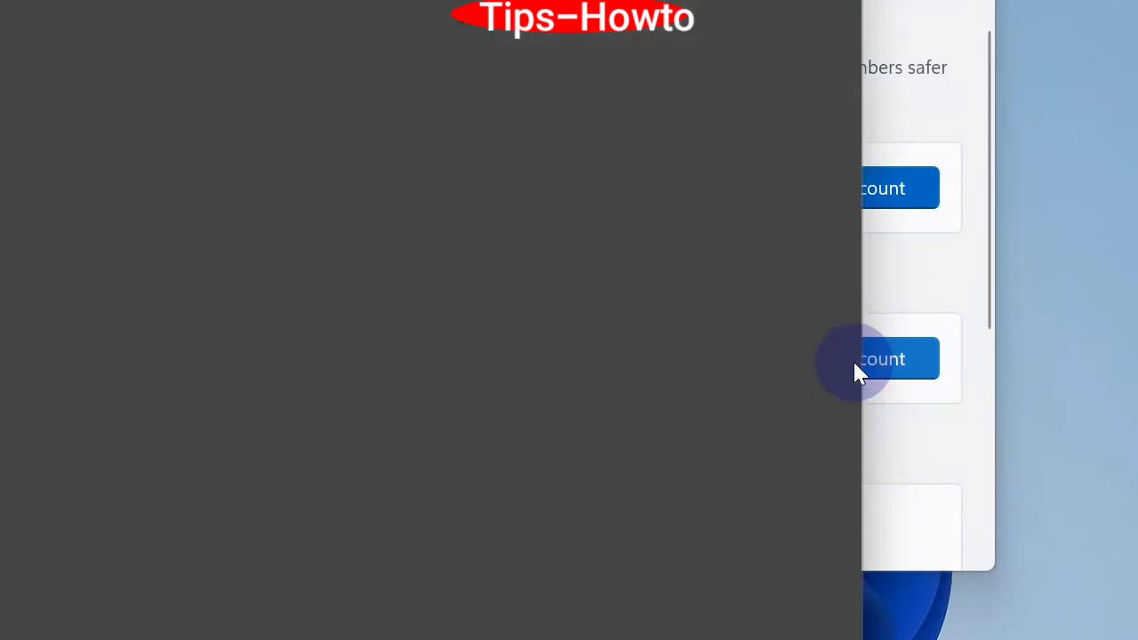
{"action": "left_click", "coordinate": [880, 359]}
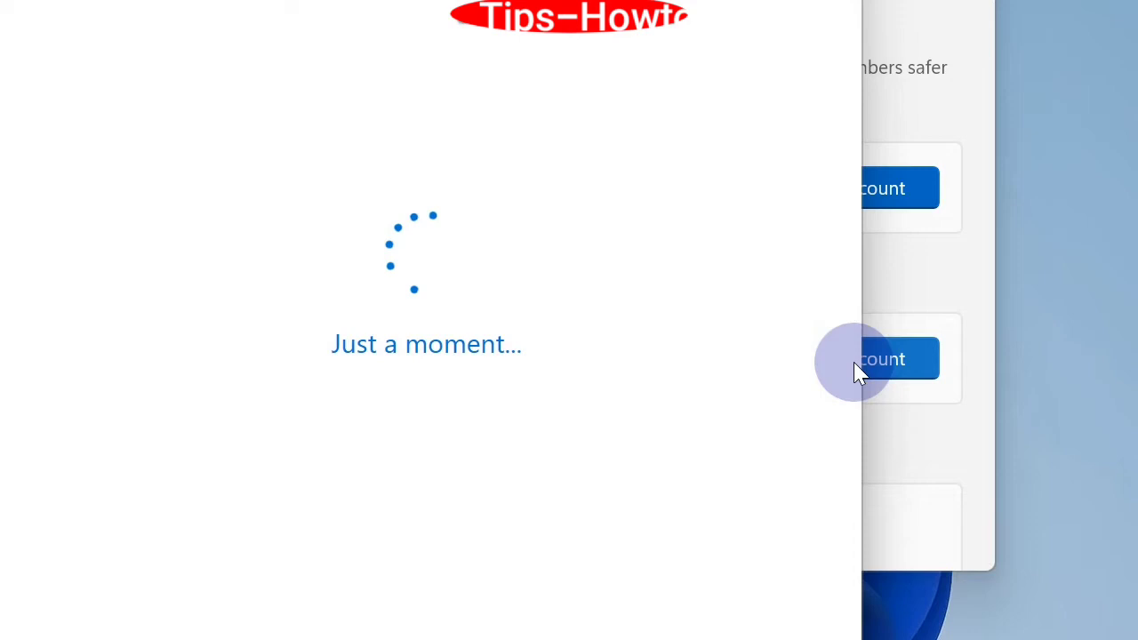
{"action": "left_click", "coordinate": [878, 359]}
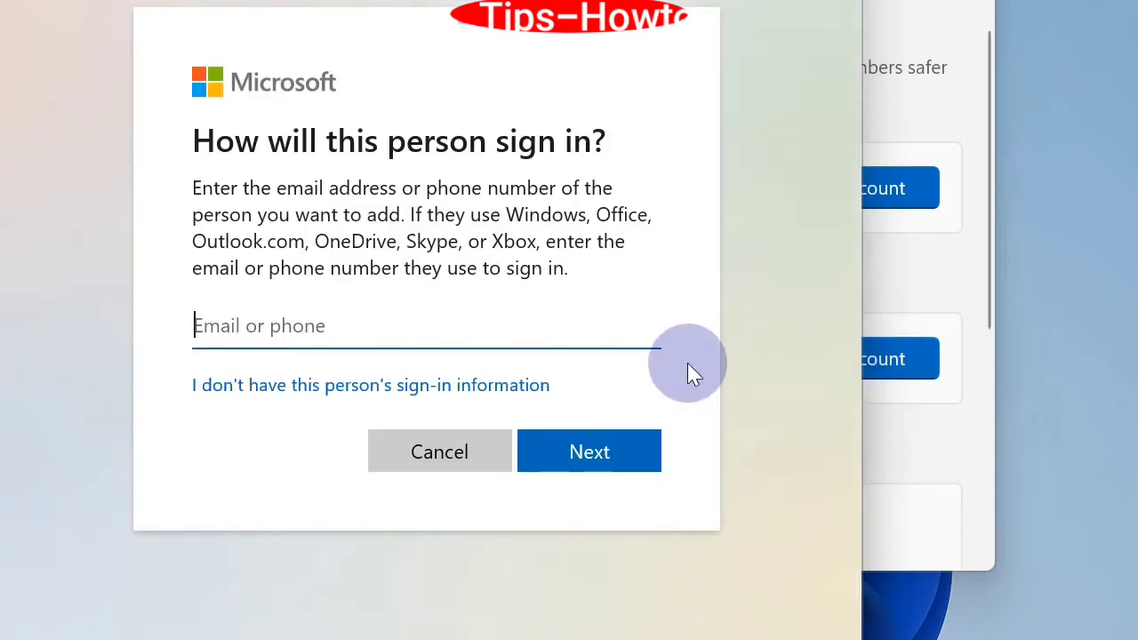
{"action": "mouse_move", "coordinate": [370, 384]}
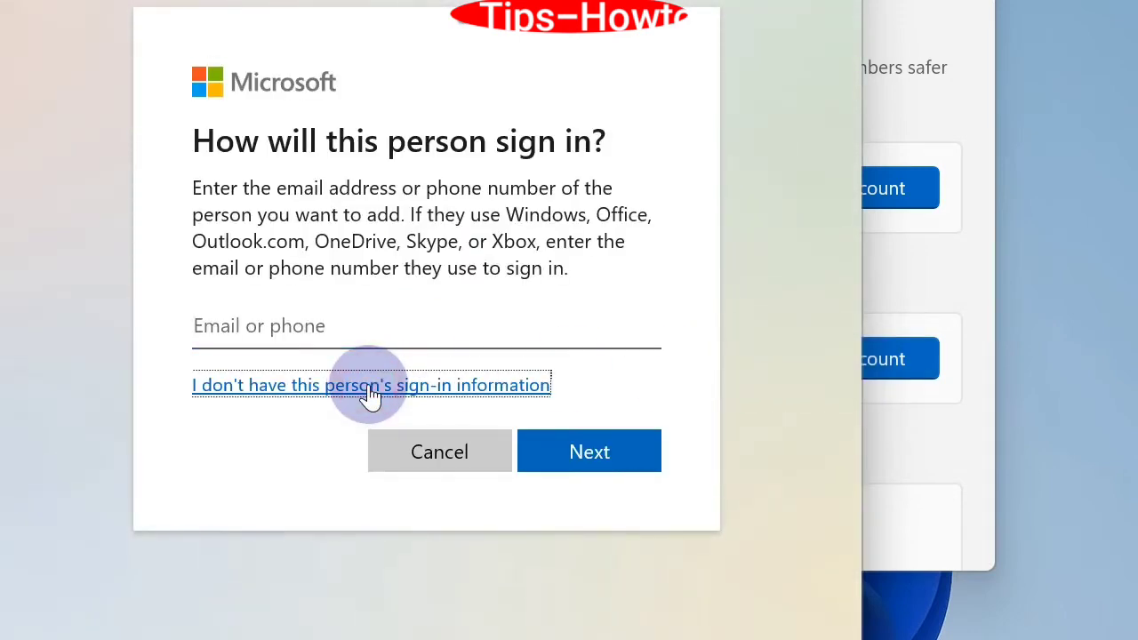
{"action": "left_click", "coordinate": [370, 385]}
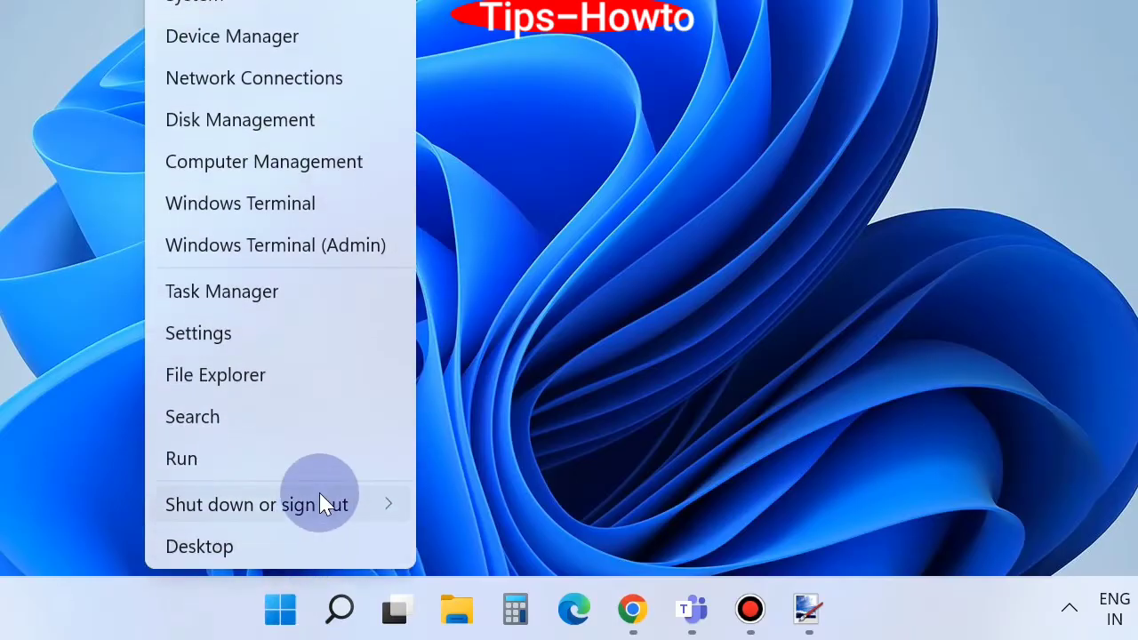
Step: Restart the computer via Shut down or sign out > Restart
{"action": "left_click", "coordinate": [256, 505]}
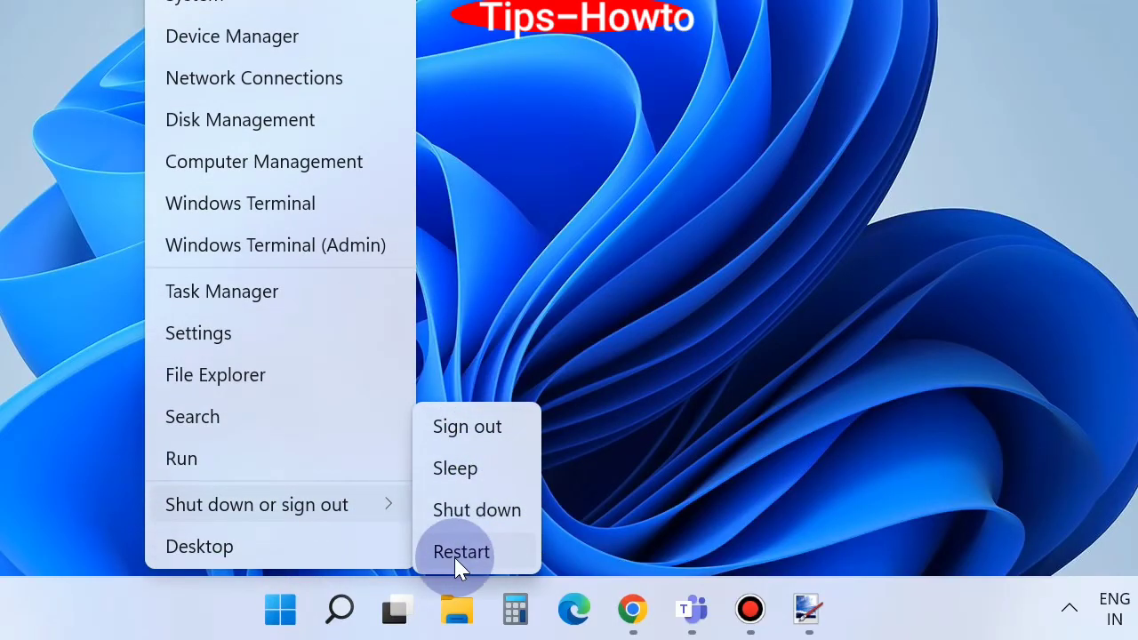
{"action": "left_click", "coordinate": [455, 608]}
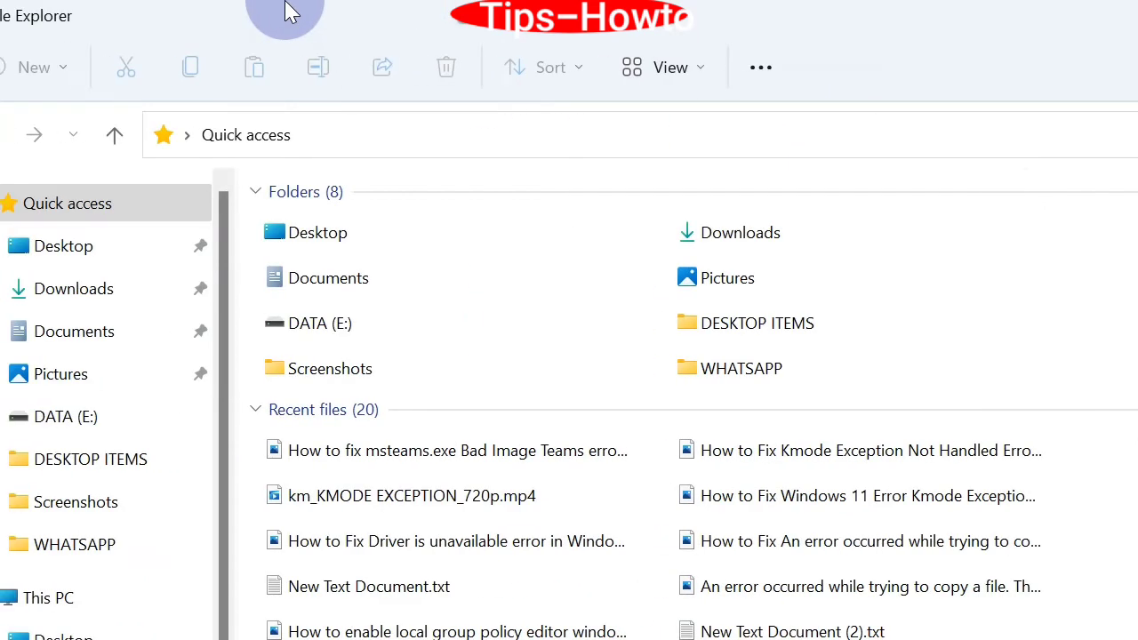
Step: Enable Hidden items under View > Show and head toward the Windows (C:) drive
{"action": "left_click", "coordinate": [670, 68]}
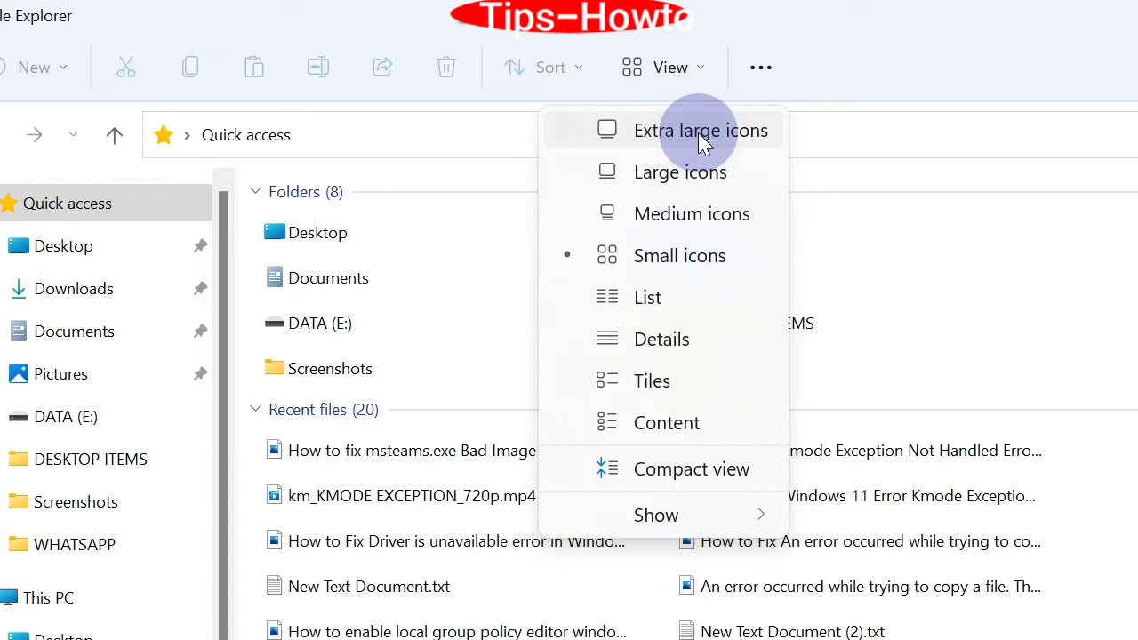
{"action": "mouse_move", "coordinate": [705, 249]}
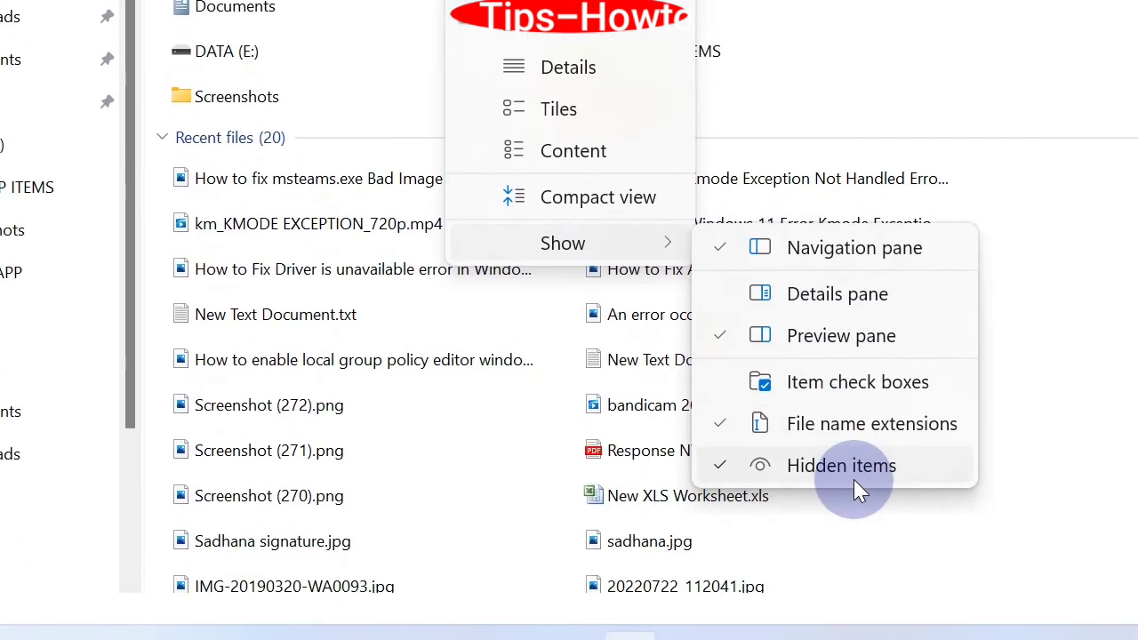
{"action": "mouse_move", "coordinate": [825, 476]}
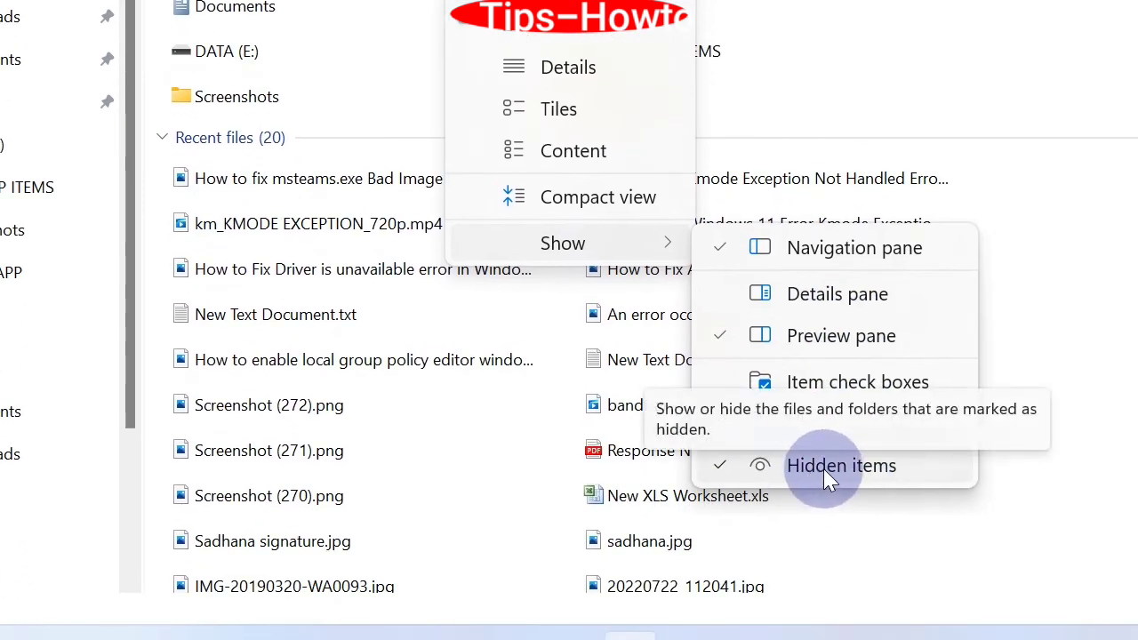
{"action": "left_click", "coordinate": [842, 466]}
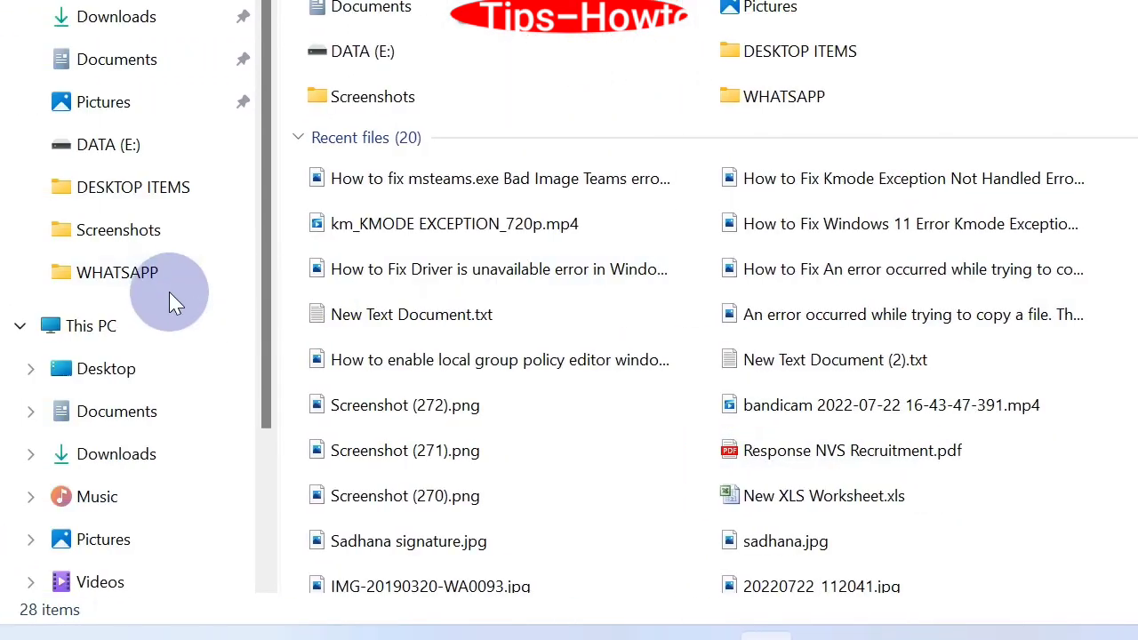
{"action": "left_click", "coordinate": [89, 325]}
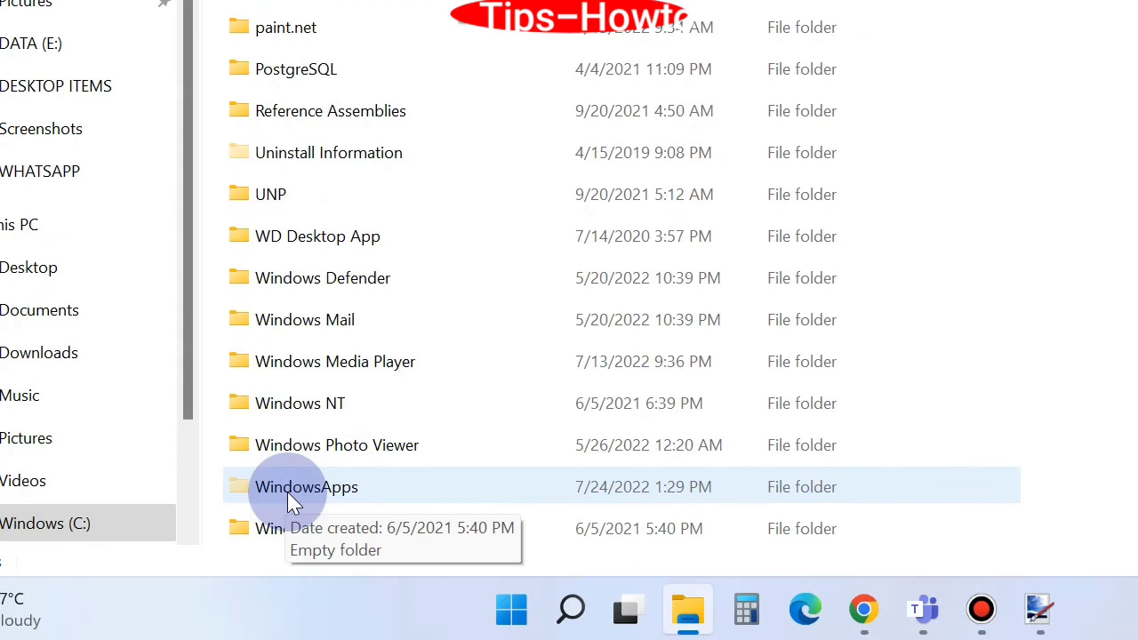
Step: Open WindowsApps' Properties in C:\Program Files and reach Security > Advanced
{"action": "right_click", "coordinate": [306, 488]}
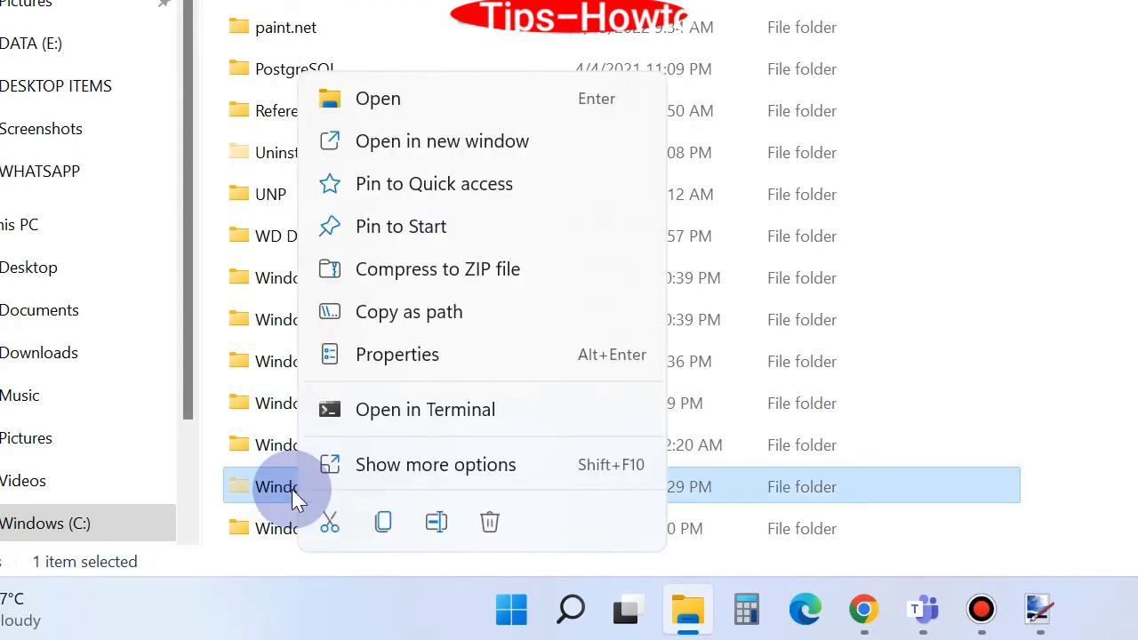
{"action": "mouse_move", "coordinate": [364, 395]}
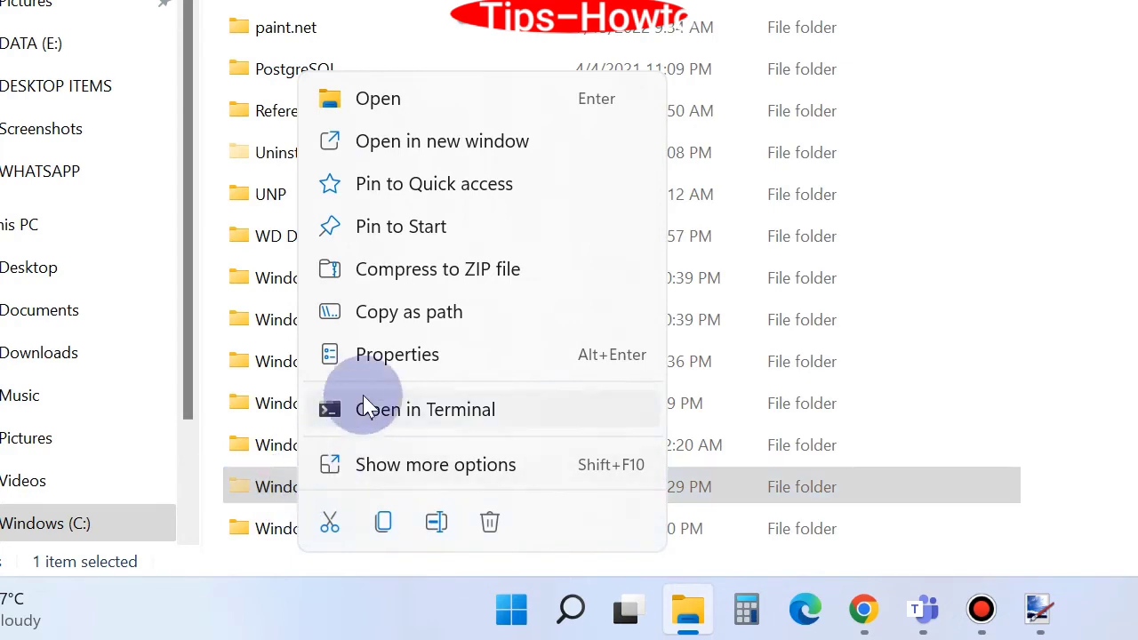
{"action": "left_click", "coordinate": [397, 354]}
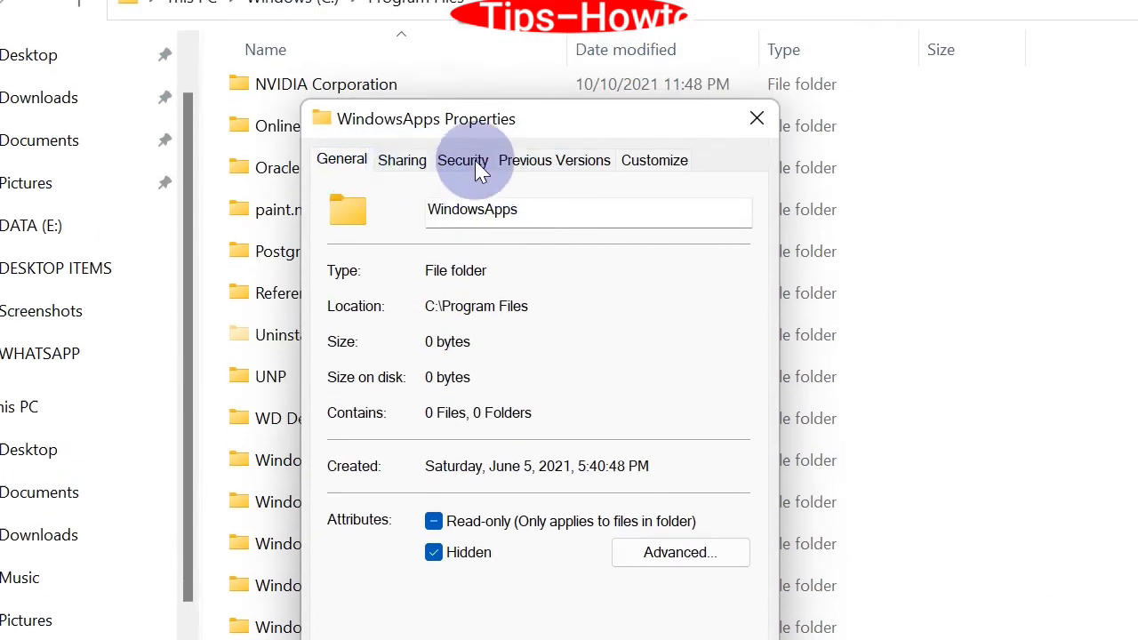
{"action": "left_click", "coordinate": [463, 160]}
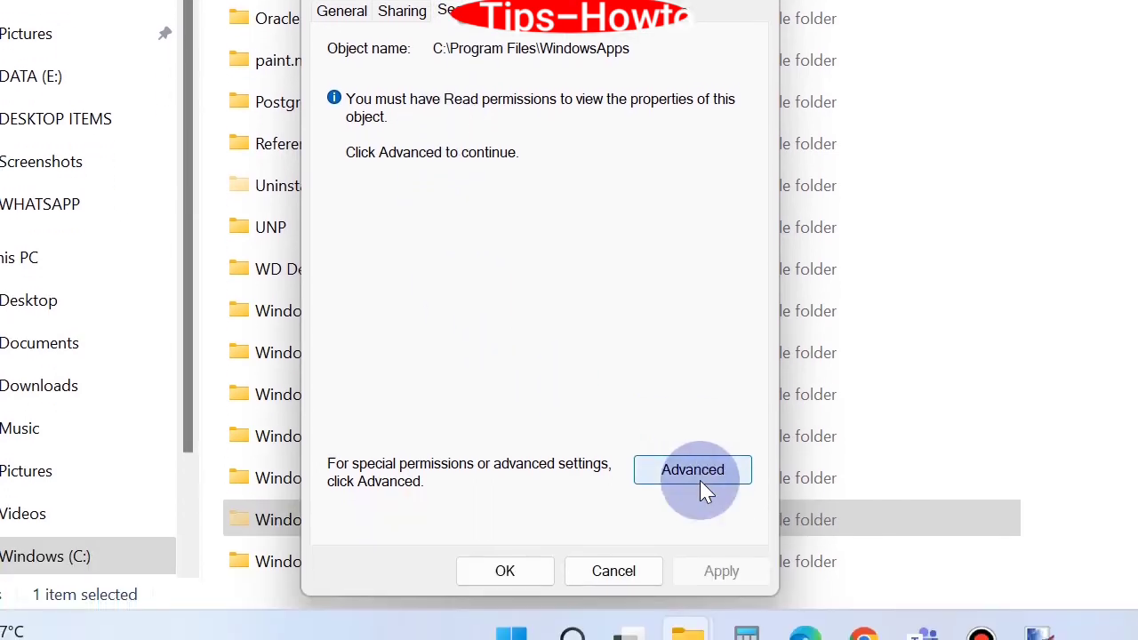
{"action": "left_click", "coordinate": [692, 470]}
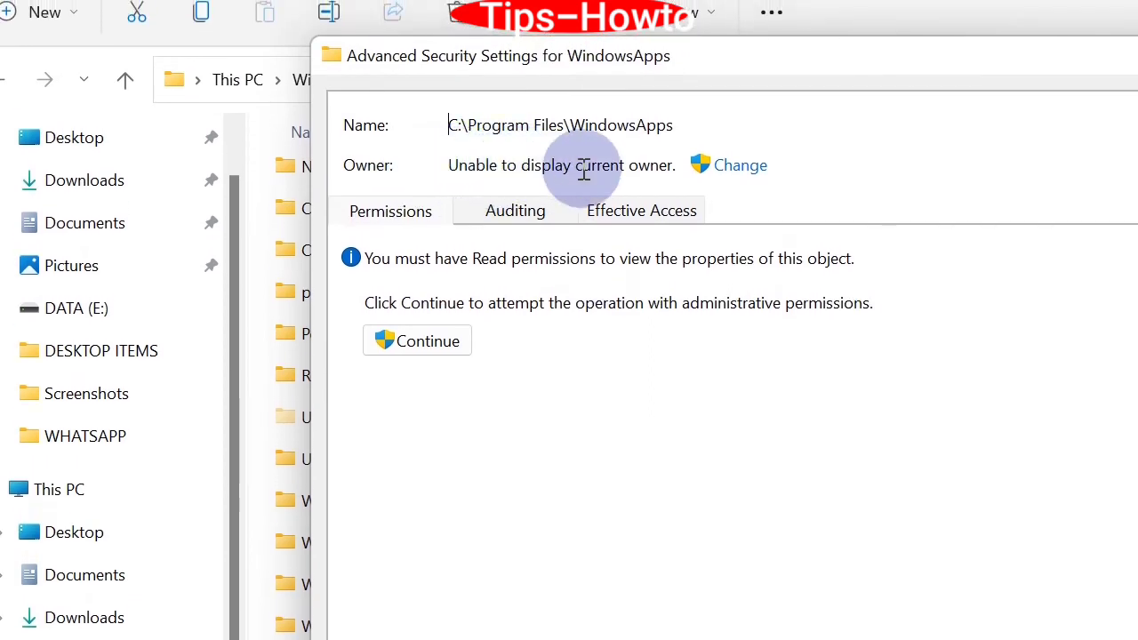
{"action": "mouse_move", "coordinate": [740, 166]}
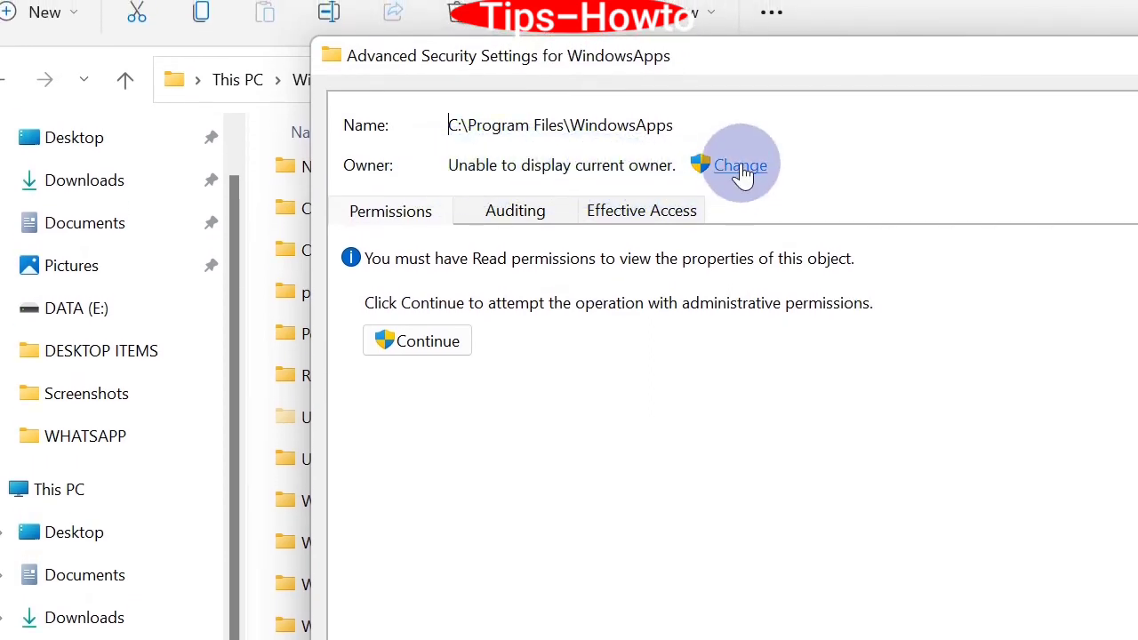
Step: Start changing the WindowsApps owner and pick the Users object type in Object Types
{"action": "left_click", "coordinate": [741, 164]}
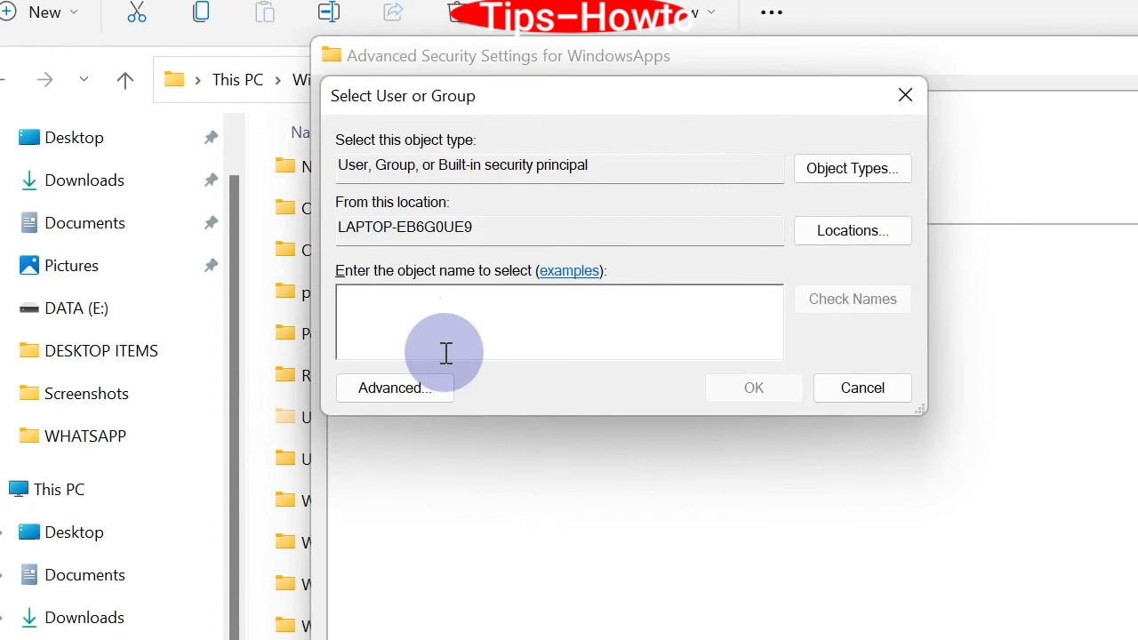
{"action": "left_click", "coordinate": [854, 167]}
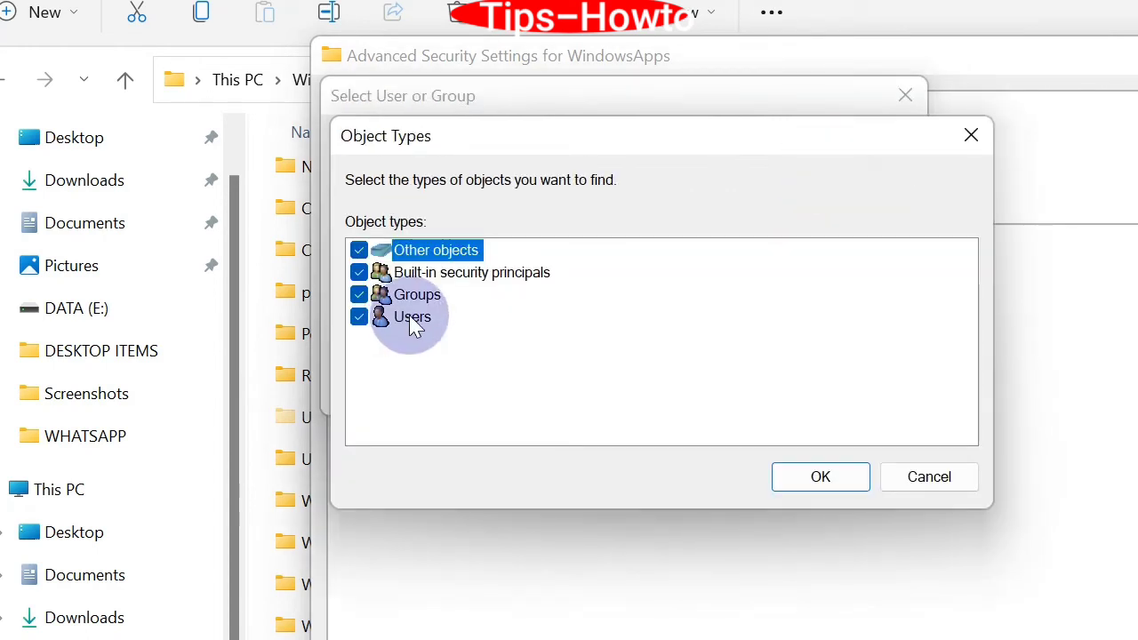
{"action": "left_click", "coordinate": [413, 316]}
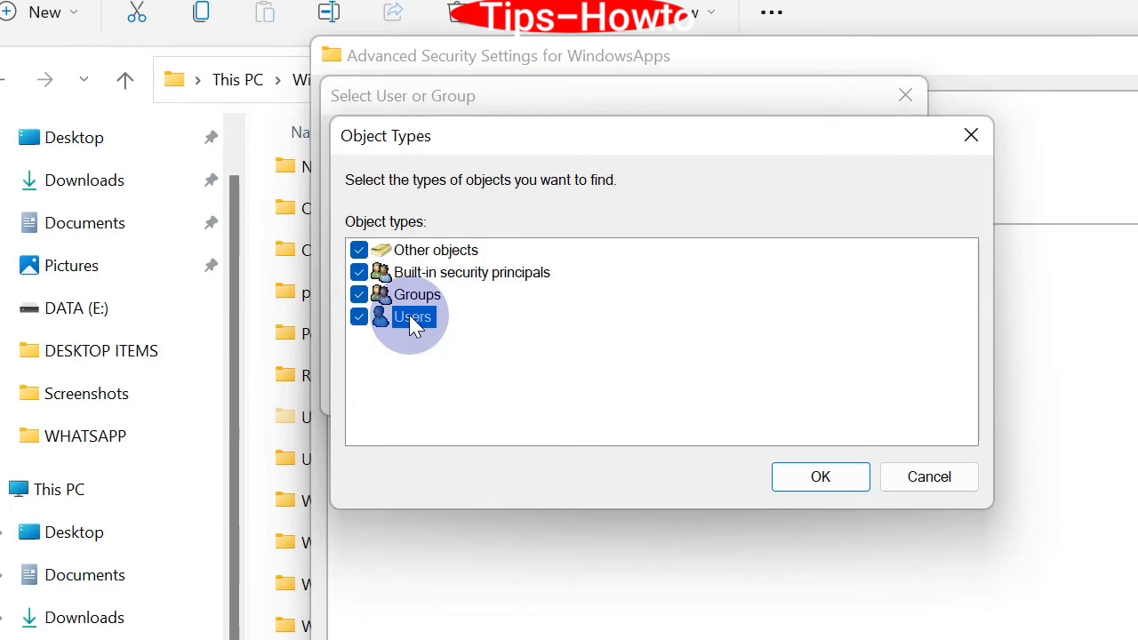
{"action": "left_click", "coordinate": [821, 477]}
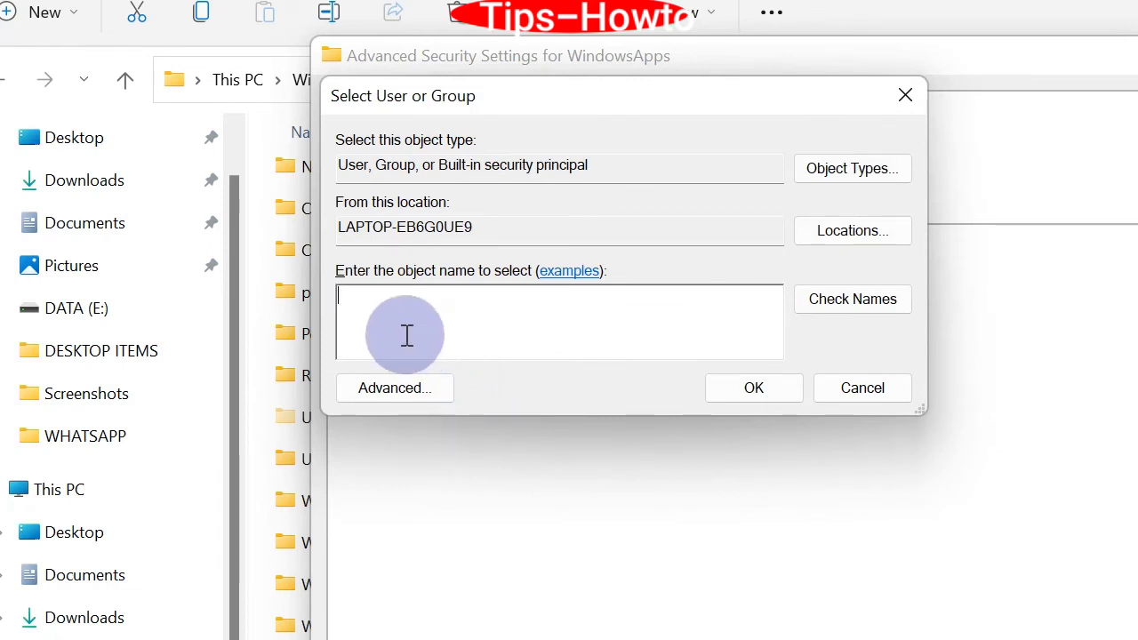
{"action": "mouse_move", "coordinate": [534, 321]}
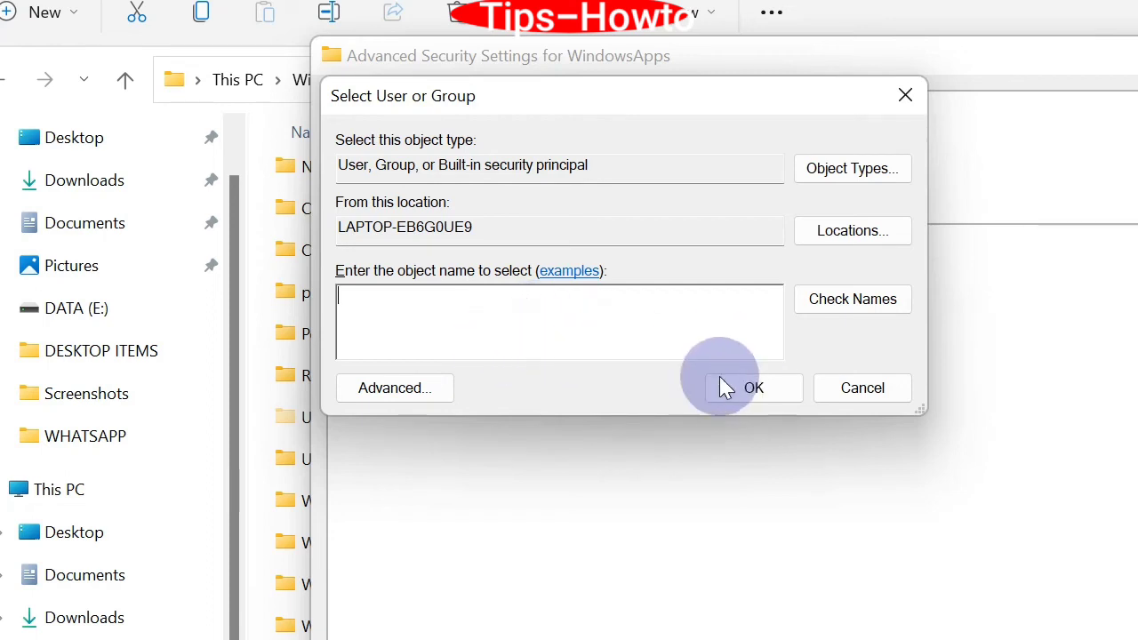
{"action": "mouse_move", "coordinate": [654, 384]}
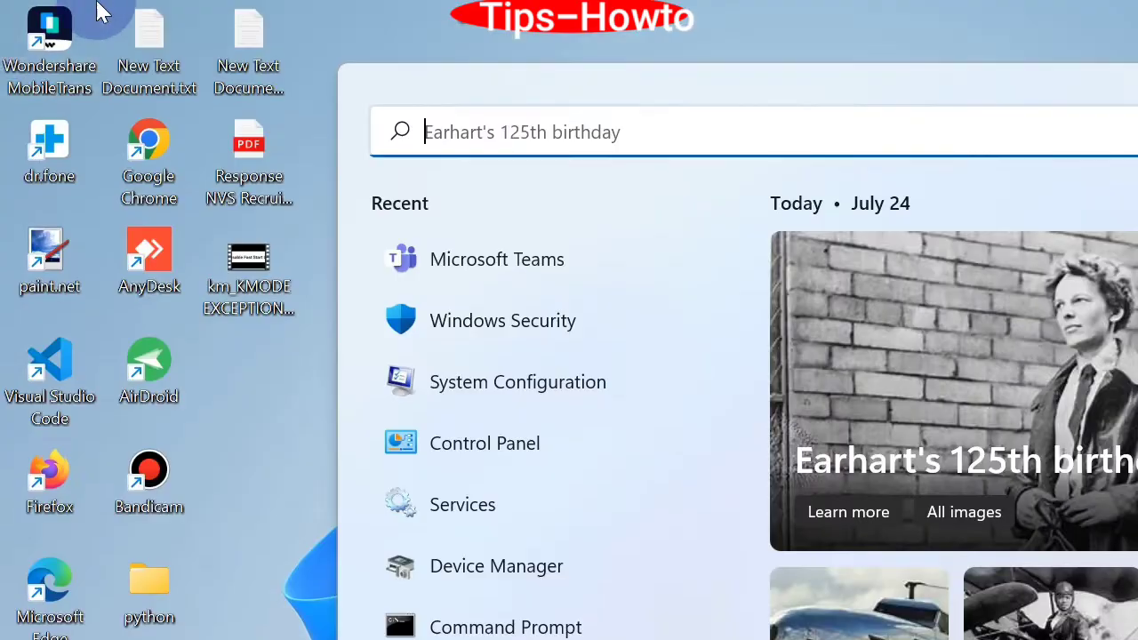
Step: Launch Microsoft Teams by searching 'TEAMS' in the Start menu
{"action": "left_click", "coordinate": [435, 132]}
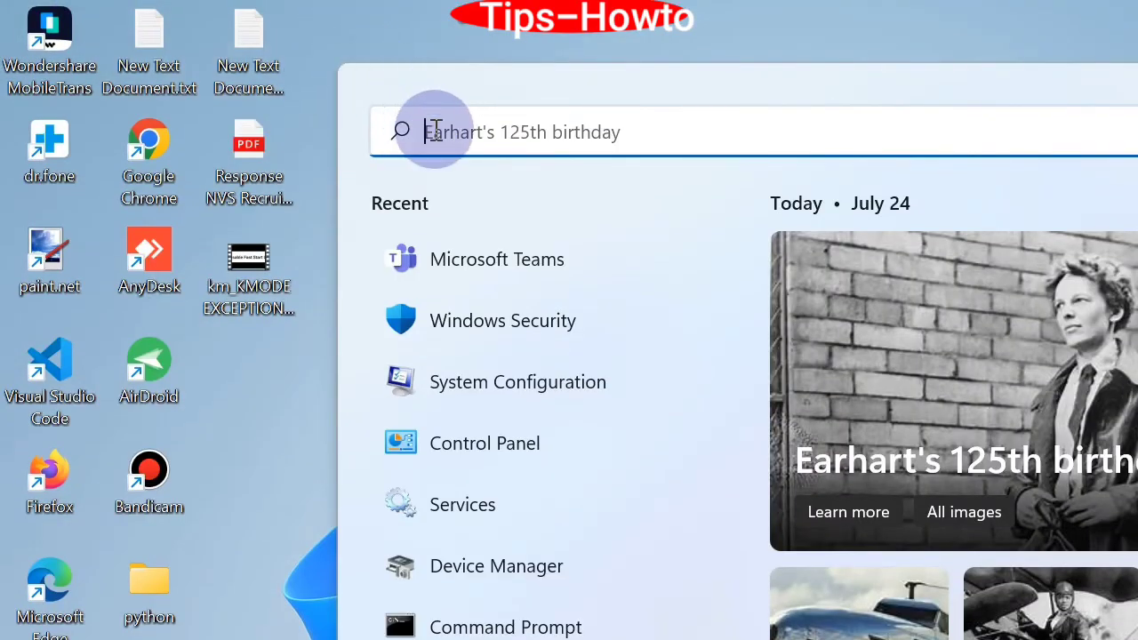
{"action": "type", "text": "TEAMS"}
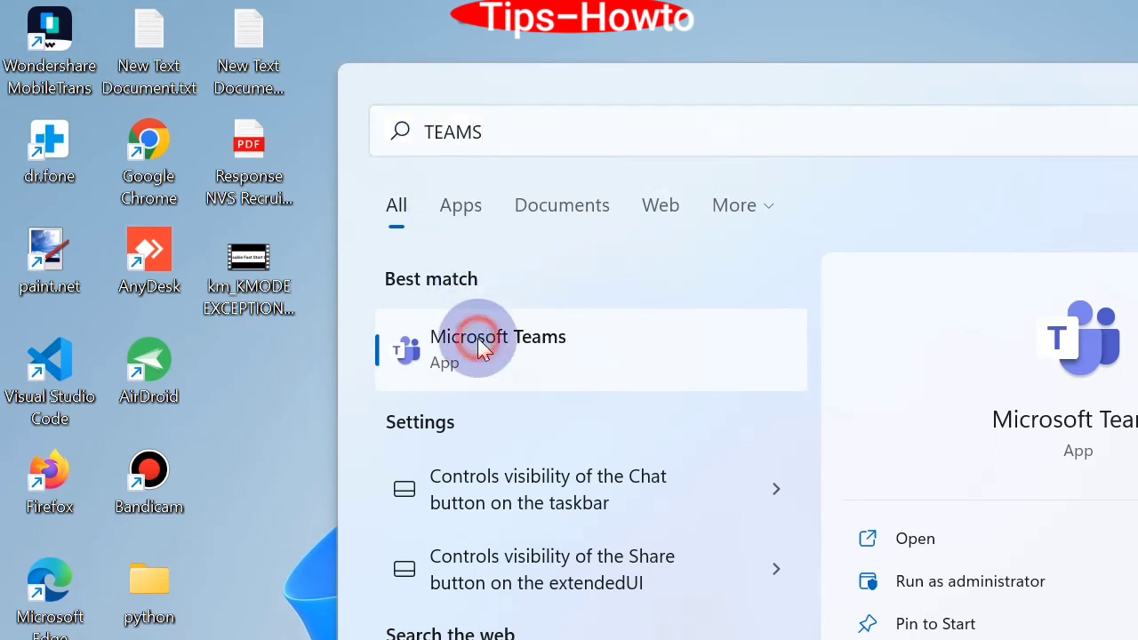
{"action": "left_click", "coordinate": [480, 348]}
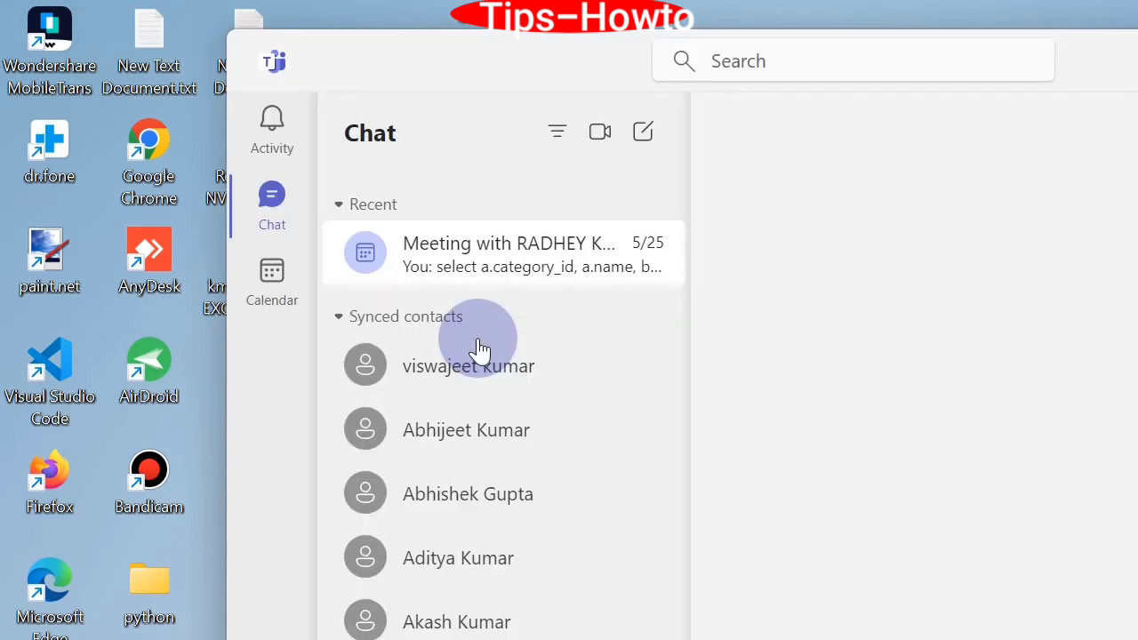
Step: Open Teams Settings from the '...' more-options menu
{"action": "left_click", "coordinate": [505, 253]}
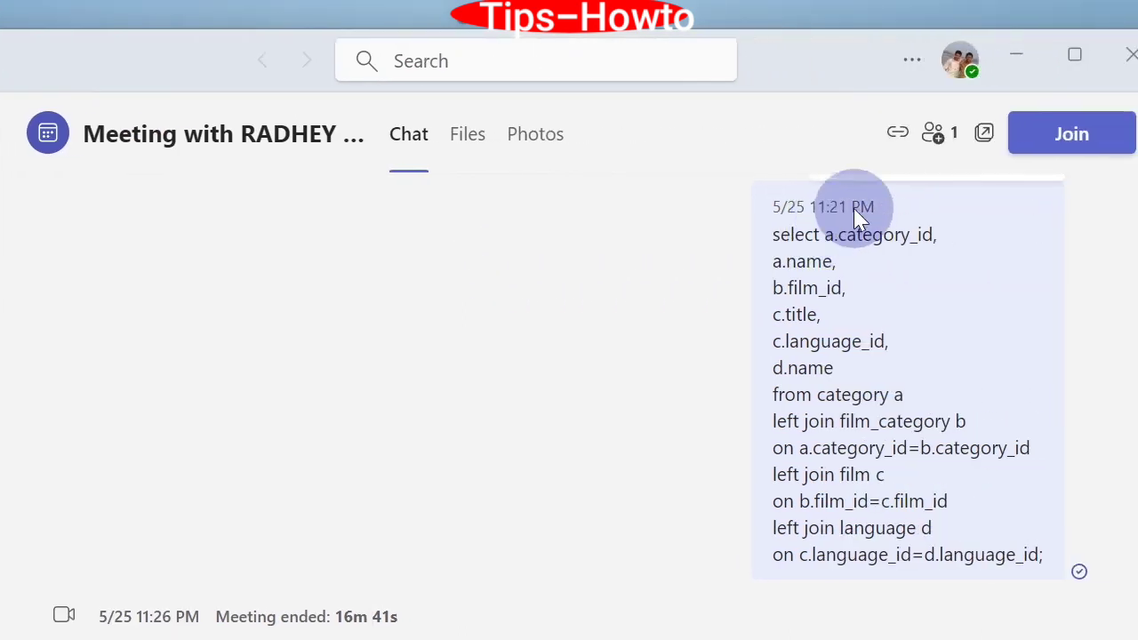
{"action": "left_click", "coordinate": [909, 55]}
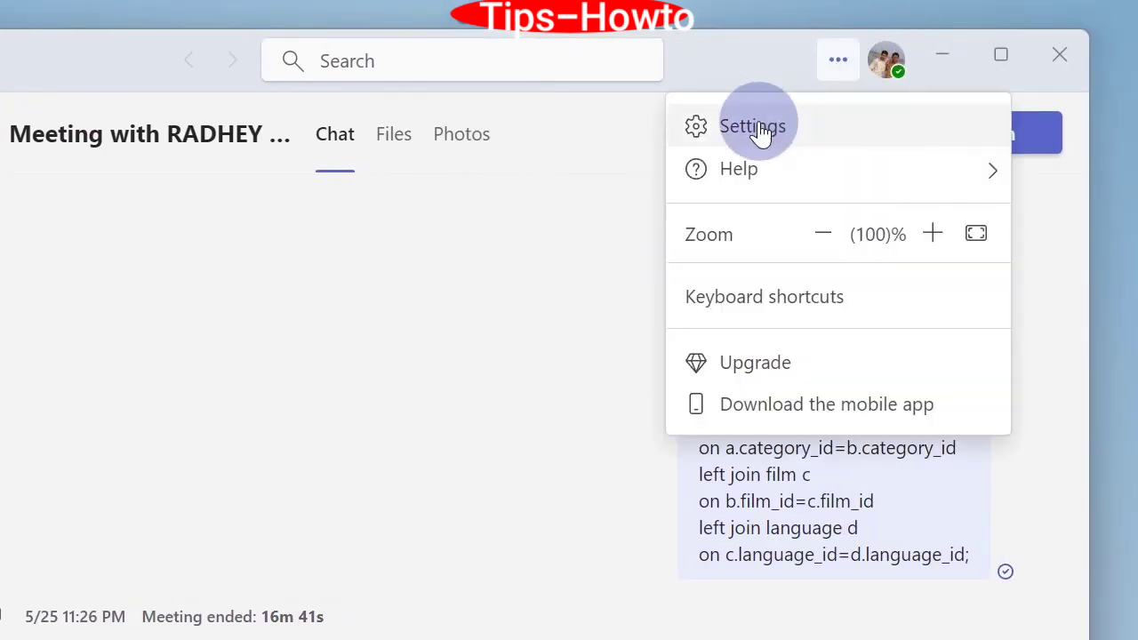
{"action": "left_click", "coordinate": [756, 125]}
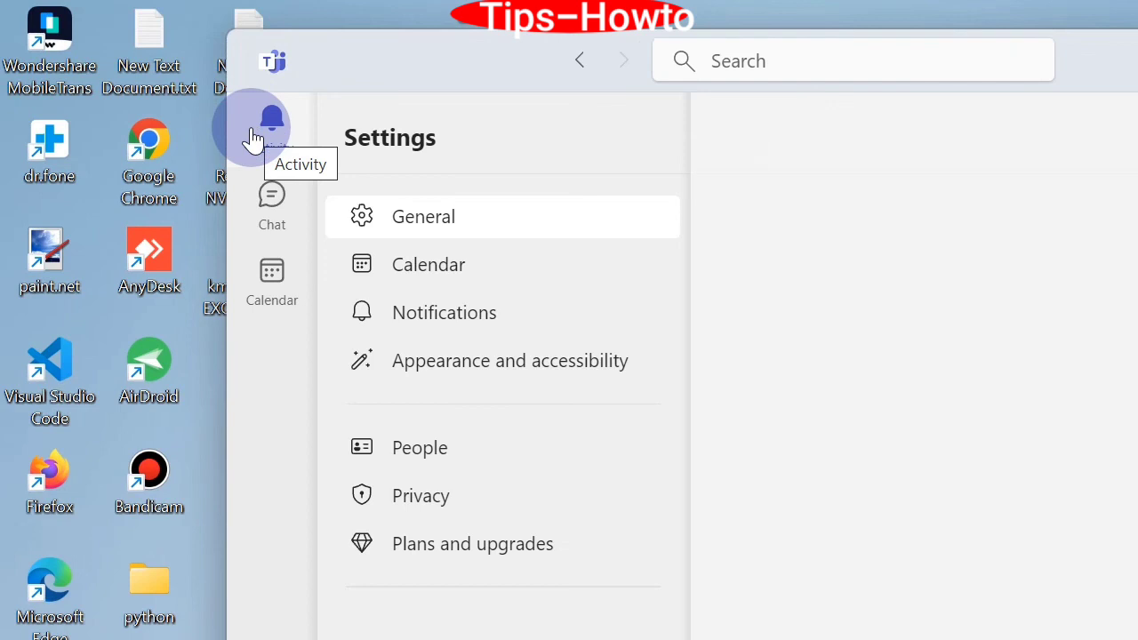
{"action": "mouse_move", "coordinate": [386, 156]}
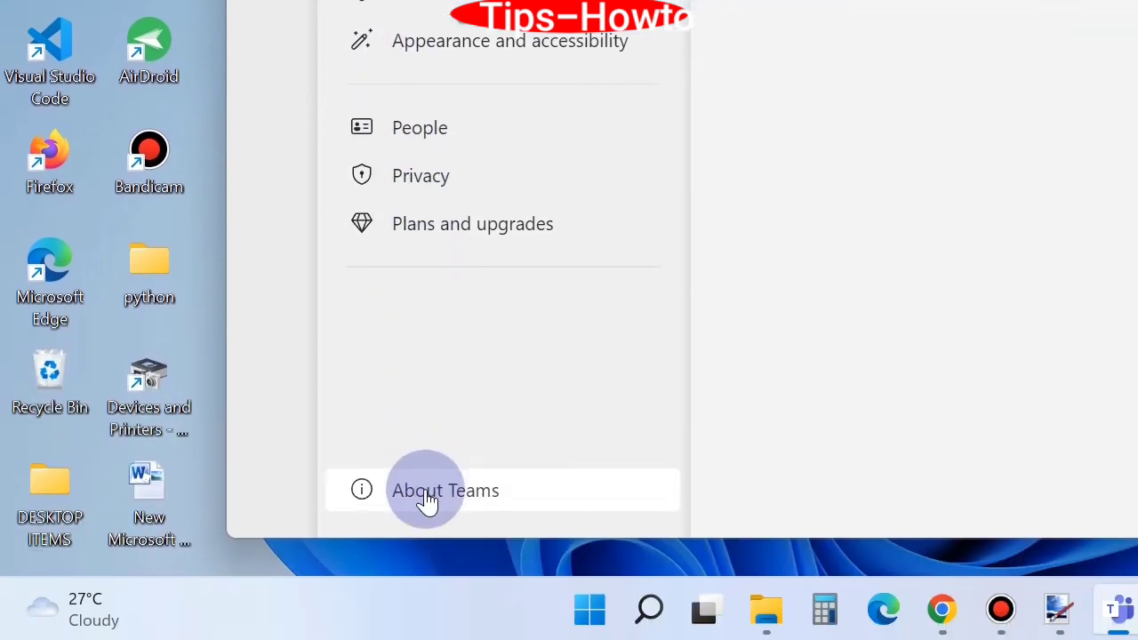
Step: Open About Teams so it shows version info and checks for updates
{"action": "left_click", "coordinate": [427, 491]}
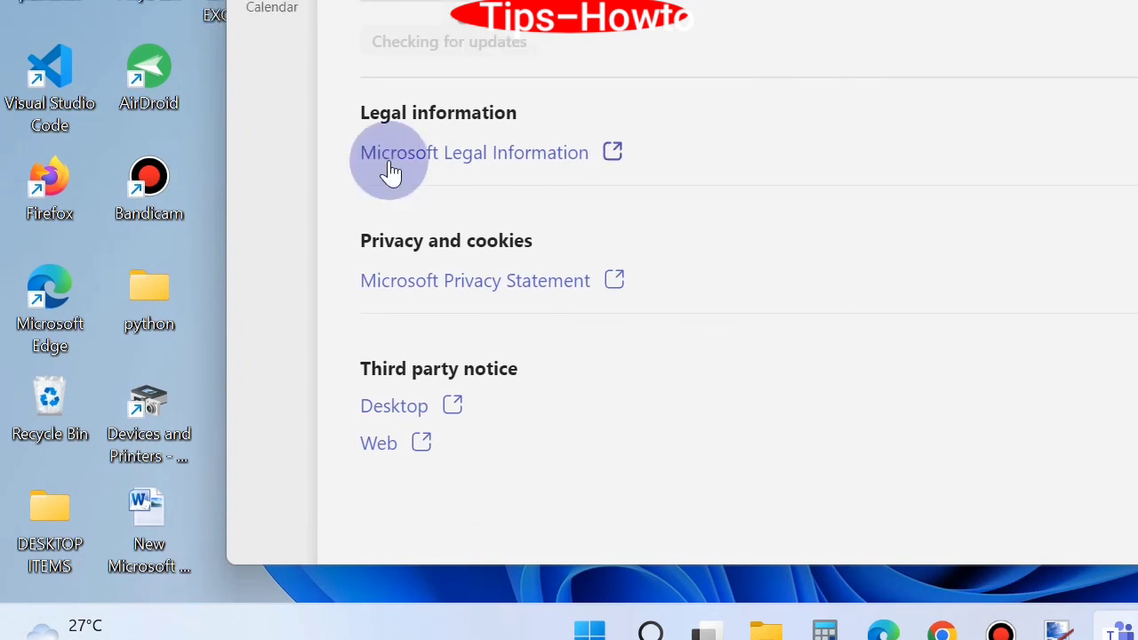